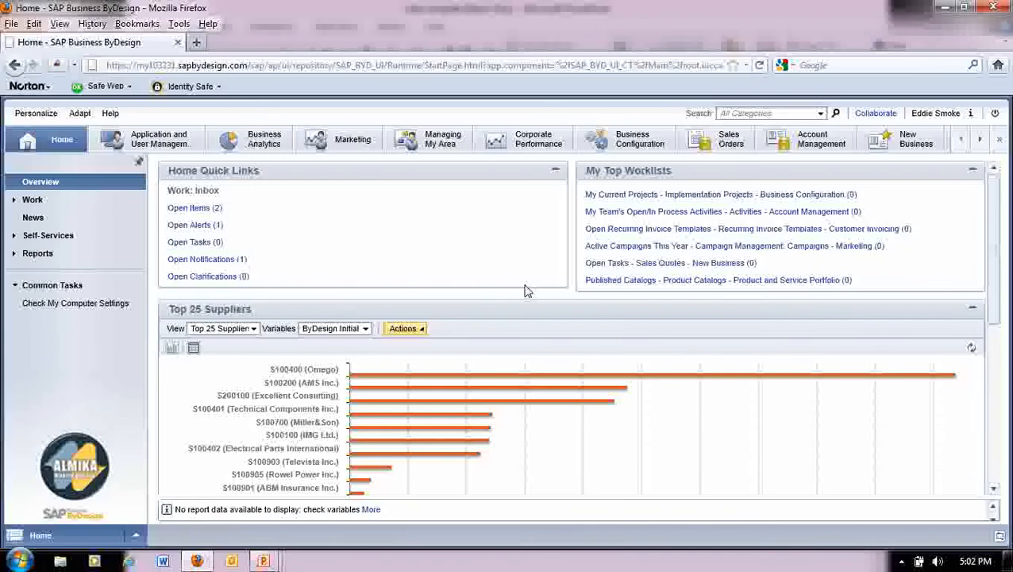
{"action": "mouse_move", "coordinate": [485, 280]}
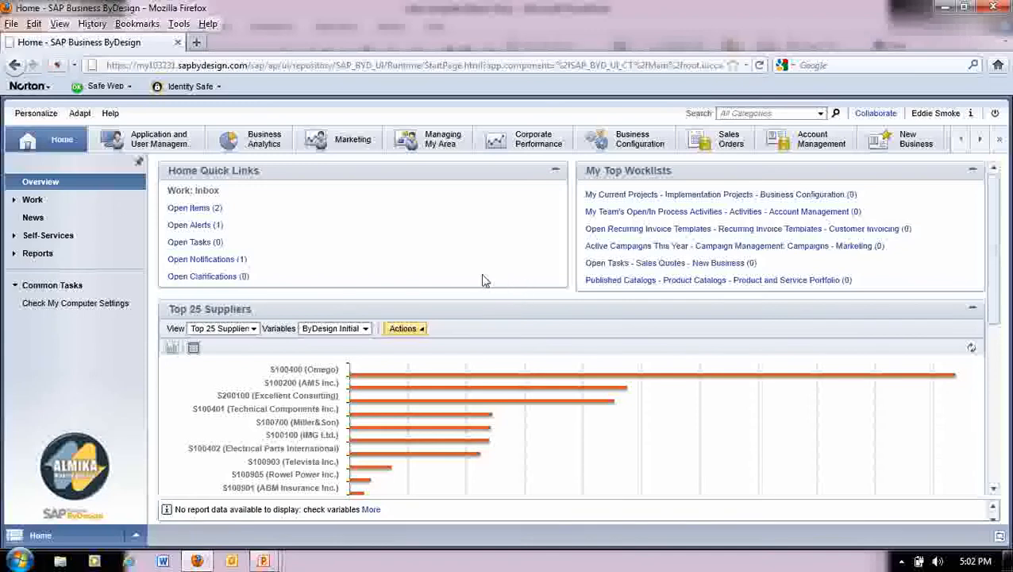
- Reposition the Sales Orders work center to sit right after Home
{"action": "left_click", "coordinate": [441, 138]}
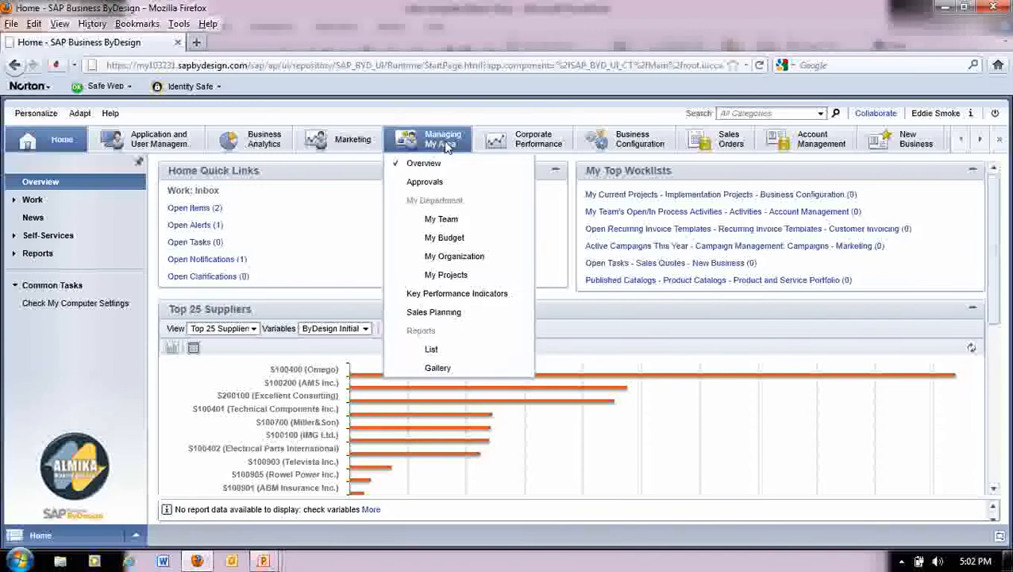
{"action": "left_click", "coordinate": [534, 138]}
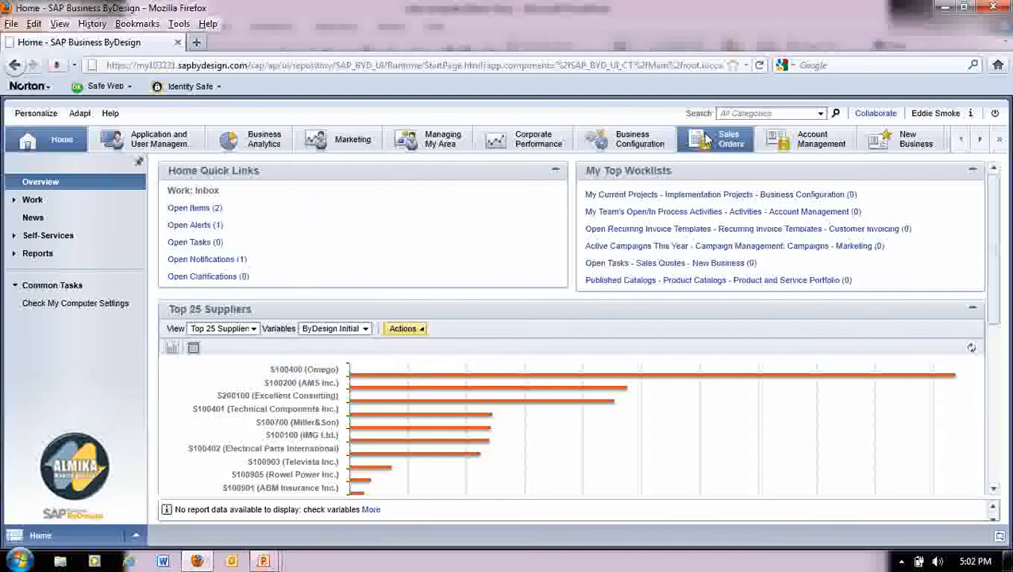
{"action": "left_click", "coordinate": [427, 138]}
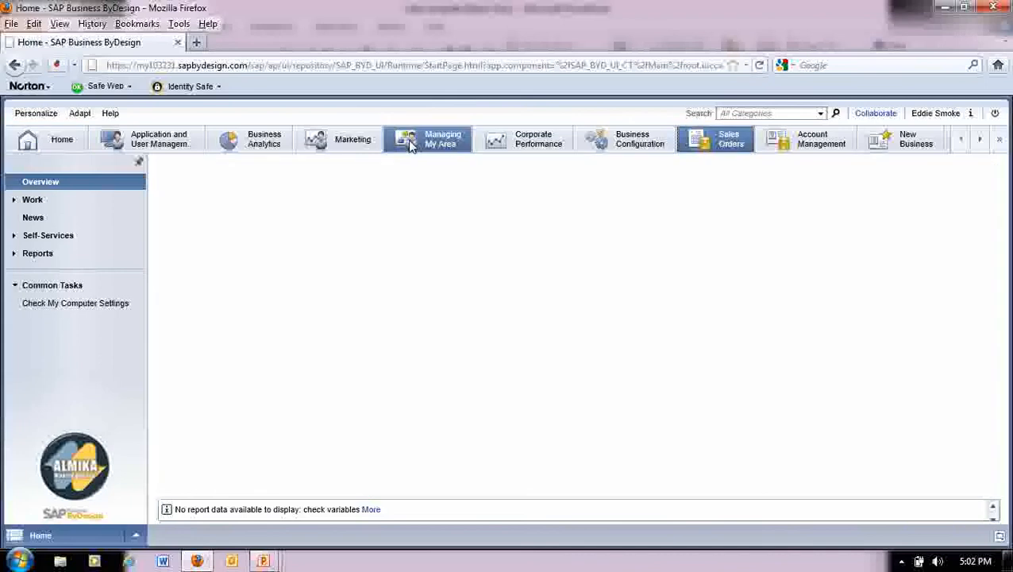
{"action": "left_click", "coordinate": [715, 139]}
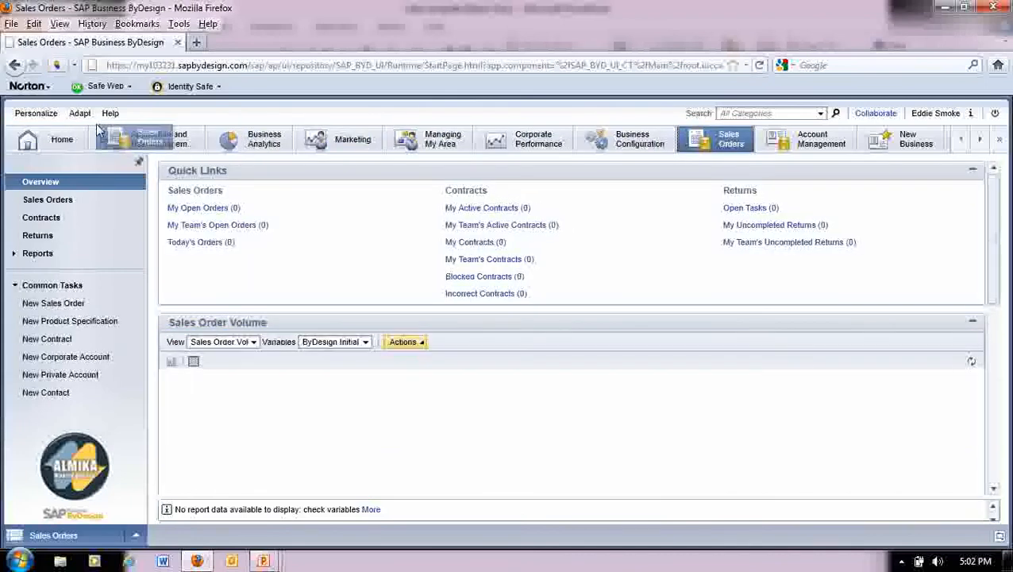
{"action": "left_click", "coordinate": [128, 138]}
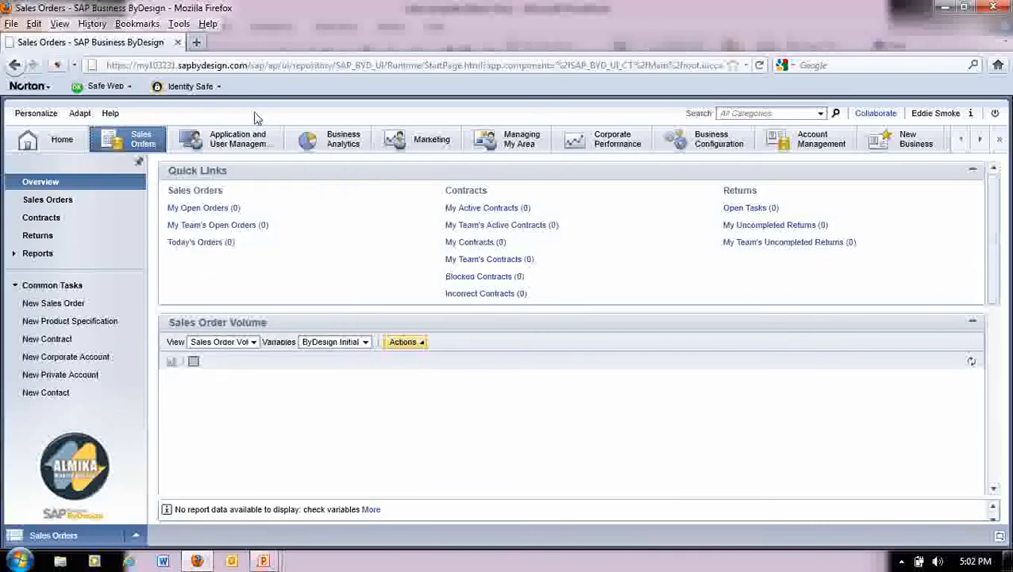
{"action": "mouse_move", "coordinate": [146, 115]}
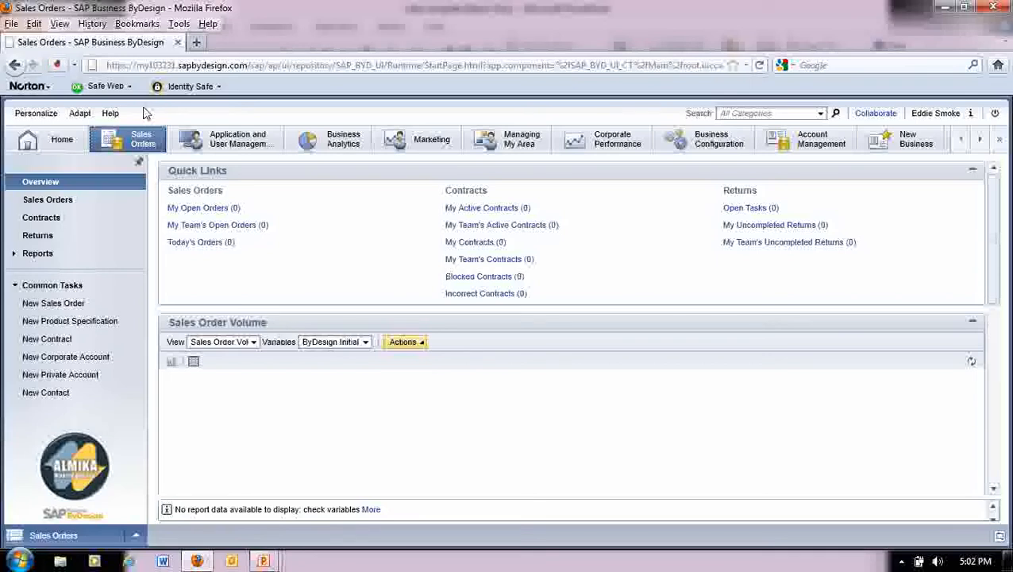
- Return to the home overview showing the Top 25 Suppliers table
{"action": "left_click", "coordinate": [44, 138]}
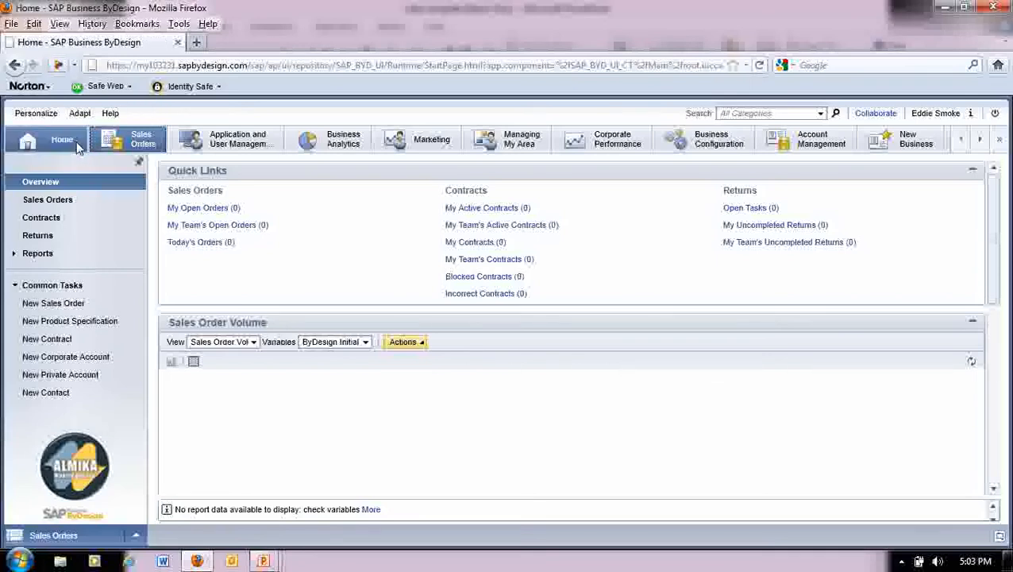
{"action": "left_click", "coordinate": [49, 140]}
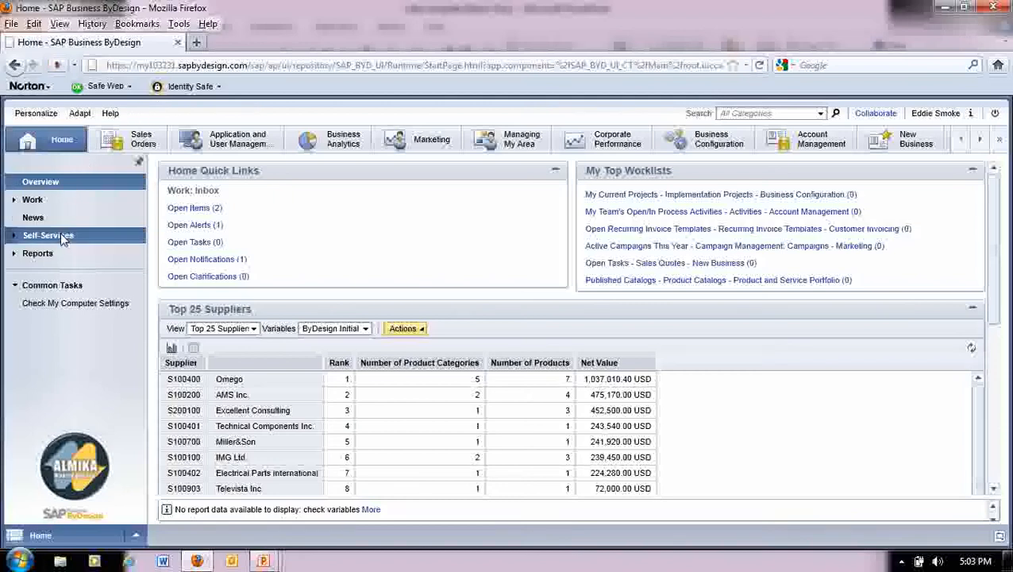
- Show the Self-Services overview and its lower sections (time, expenses, compensation, personal information)
{"action": "left_click", "coordinate": [47, 235]}
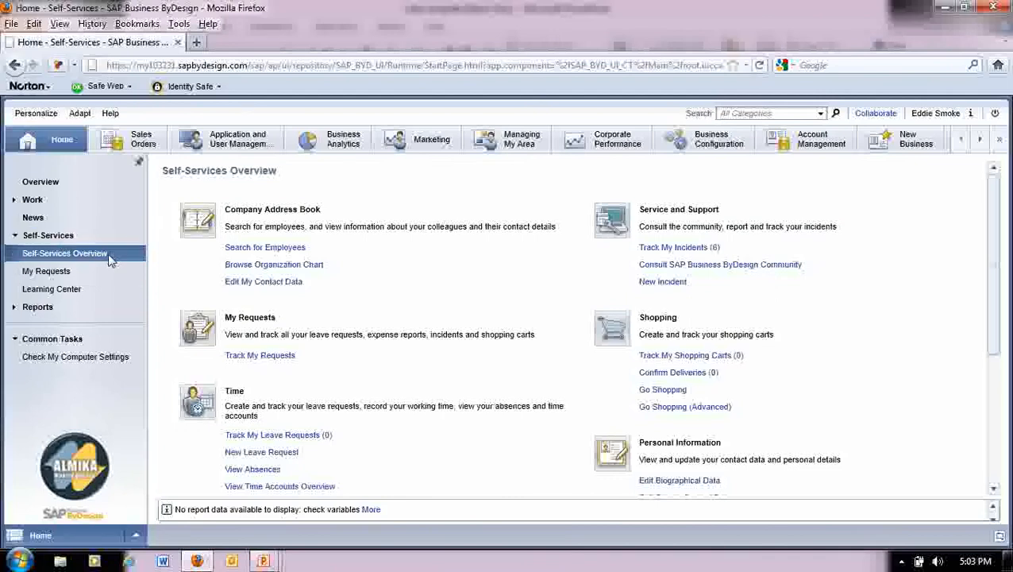
{"action": "mouse_move", "coordinate": [397, 276]}
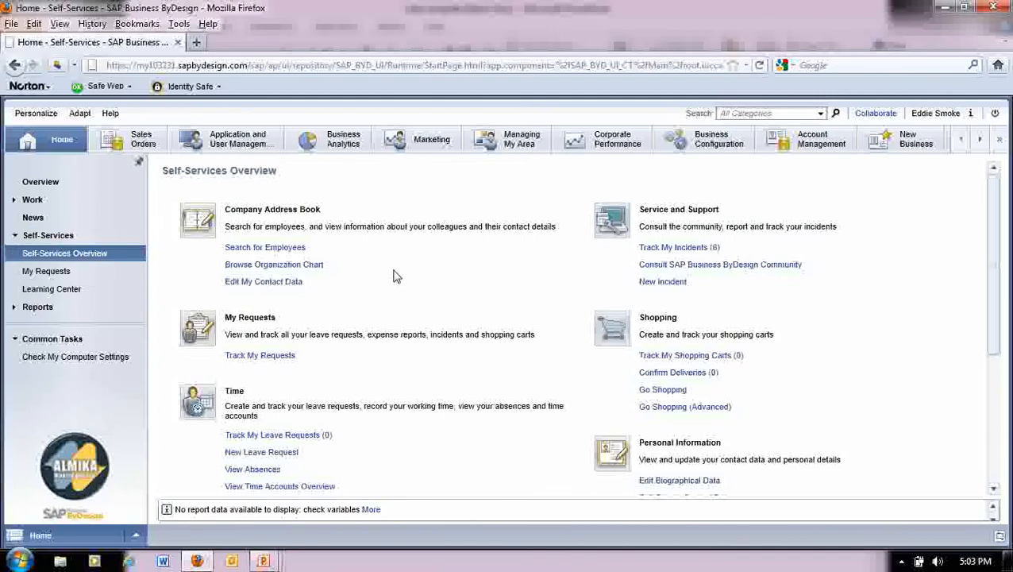
{"action": "scroll", "scroll_direction": "down", "scroll_amount": 3}
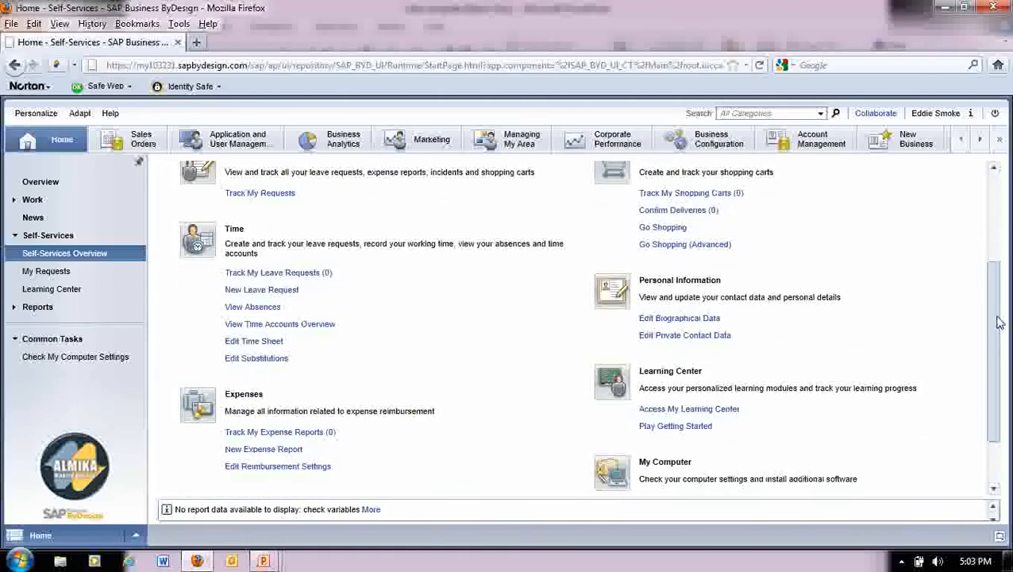
{"action": "scroll", "scroll_direction": "down", "scroll_amount": 3}
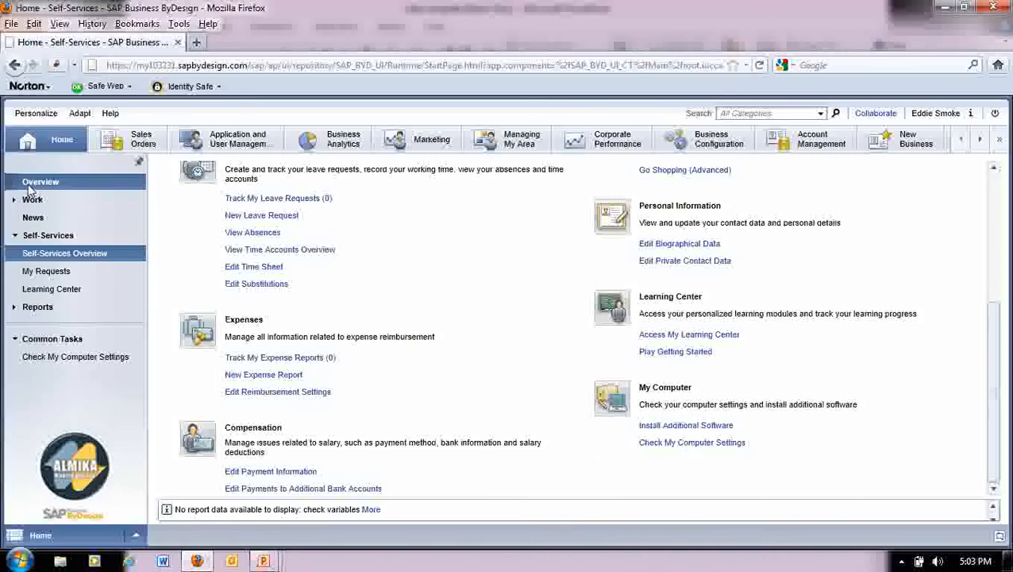
{"action": "mouse_move", "coordinate": [556, 356]}
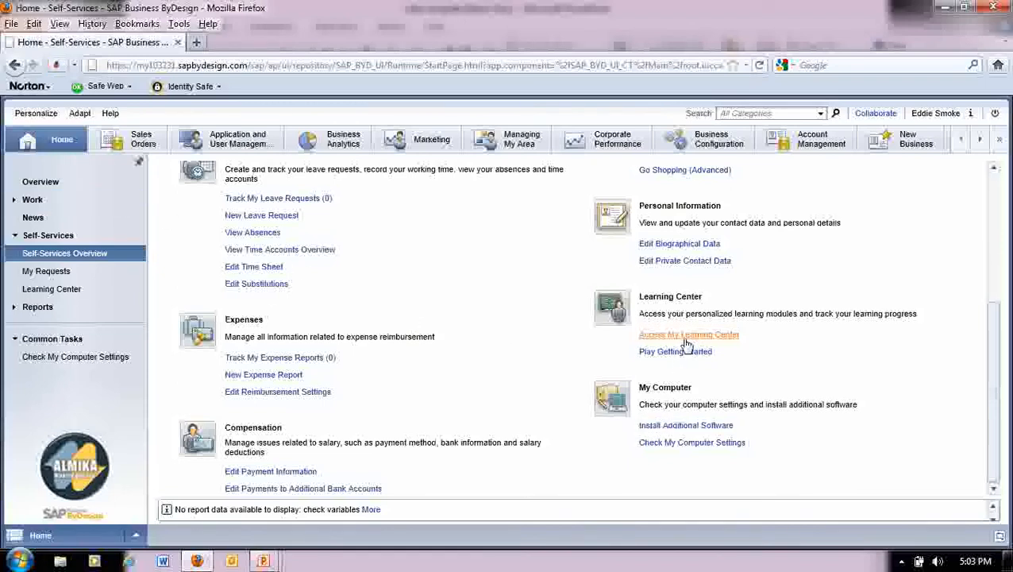
{"action": "mouse_move", "coordinate": [756, 345]}
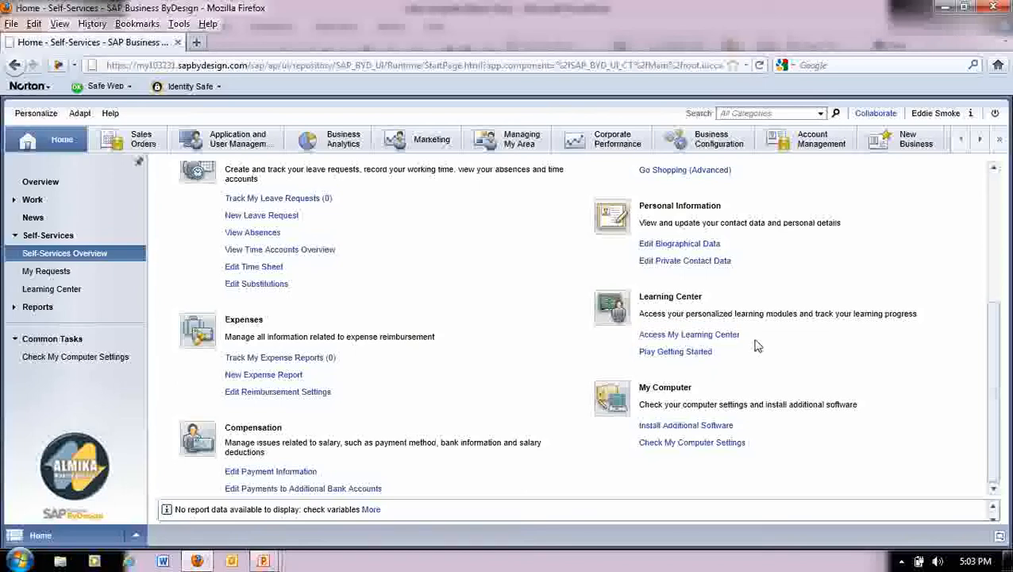
{"action": "mouse_move", "coordinate": [689, 333]}
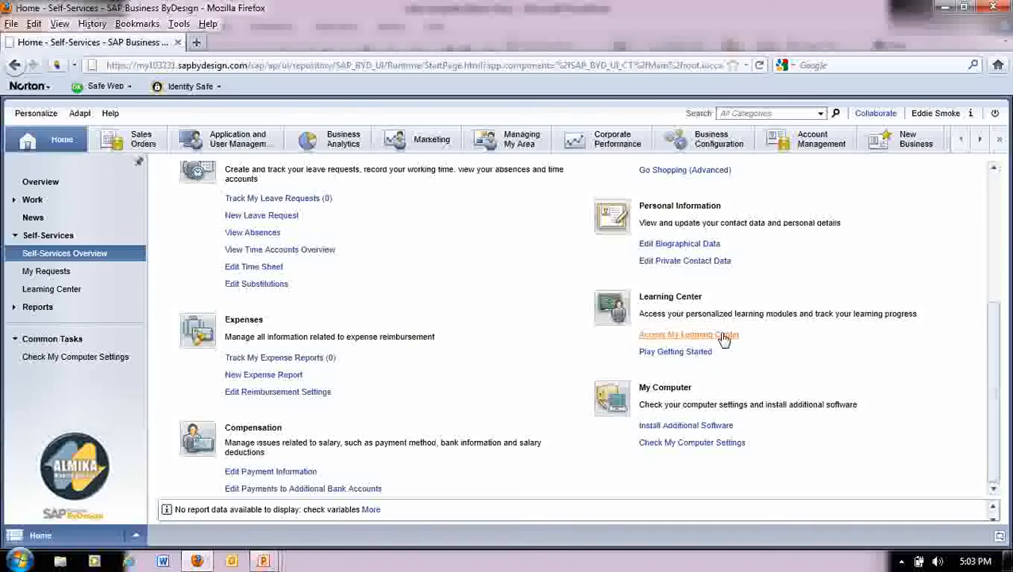
{"action": "mouse_move", "coordinate": [236, 138]}
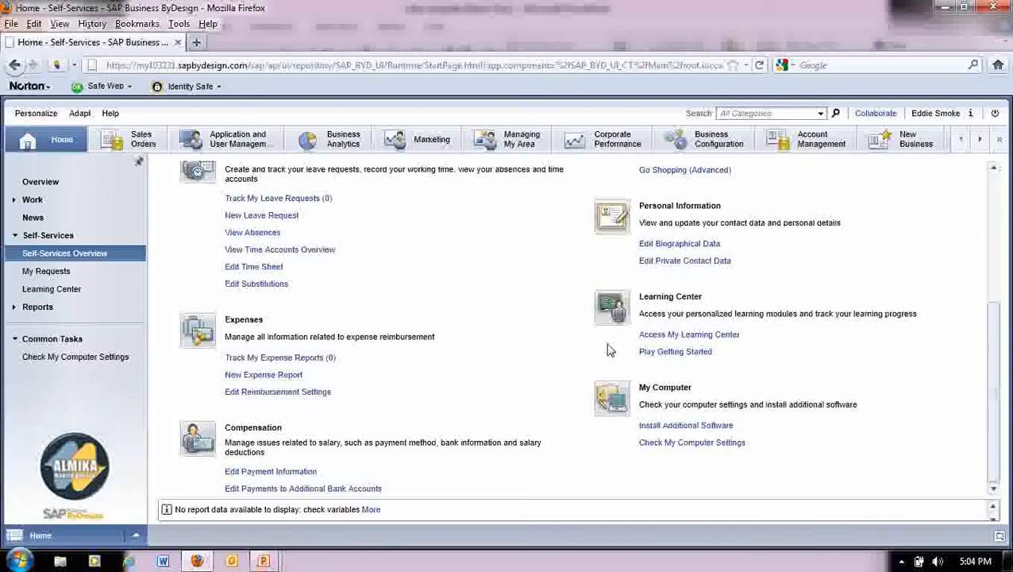
{"action": "mouse_move", "coordinate": [550, 217]}
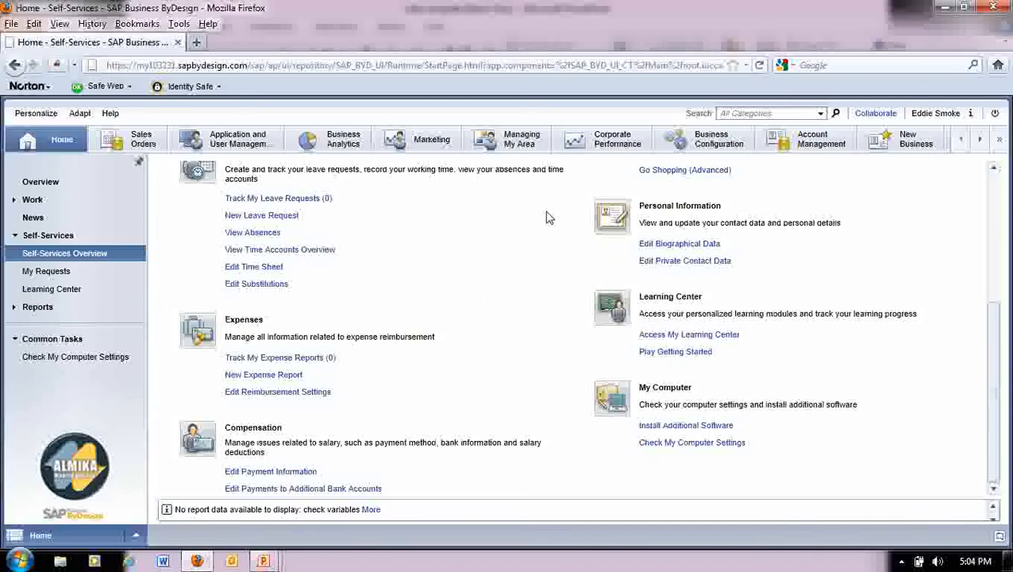
{"action": "mouse_move", "coordinate": [451, 182]}
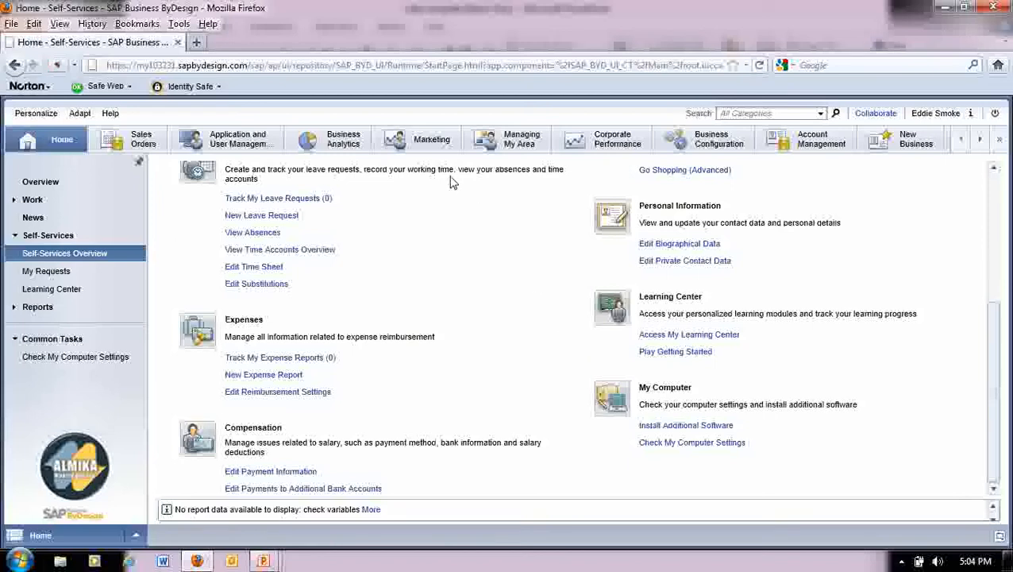
{"action": "mouse_move", "coordinate": [478, 214]}
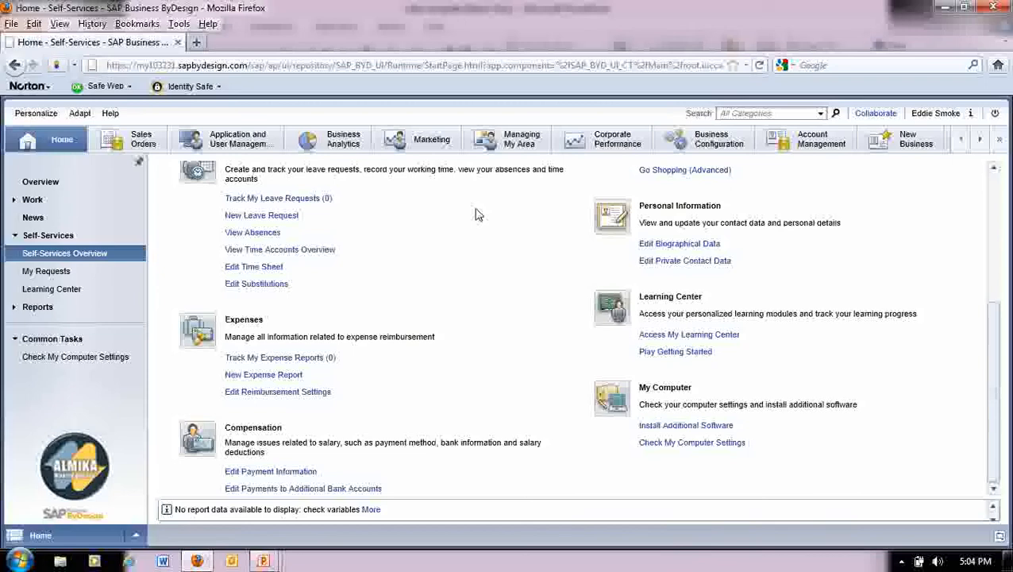
{"action": "mouse_move", "coordinate": [323, 205]}
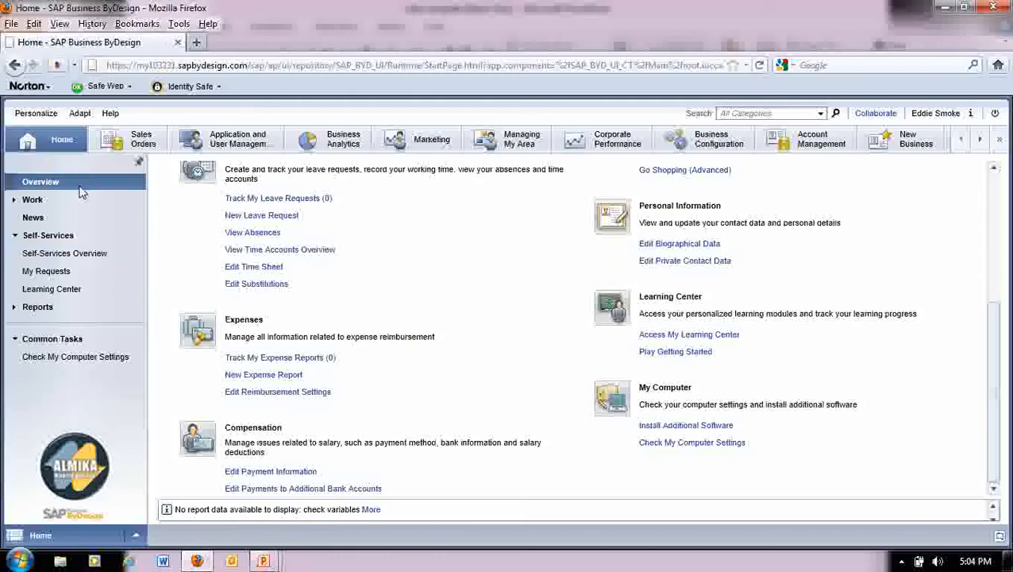
{"action": "left_click", "coordinate": [61, 140]}
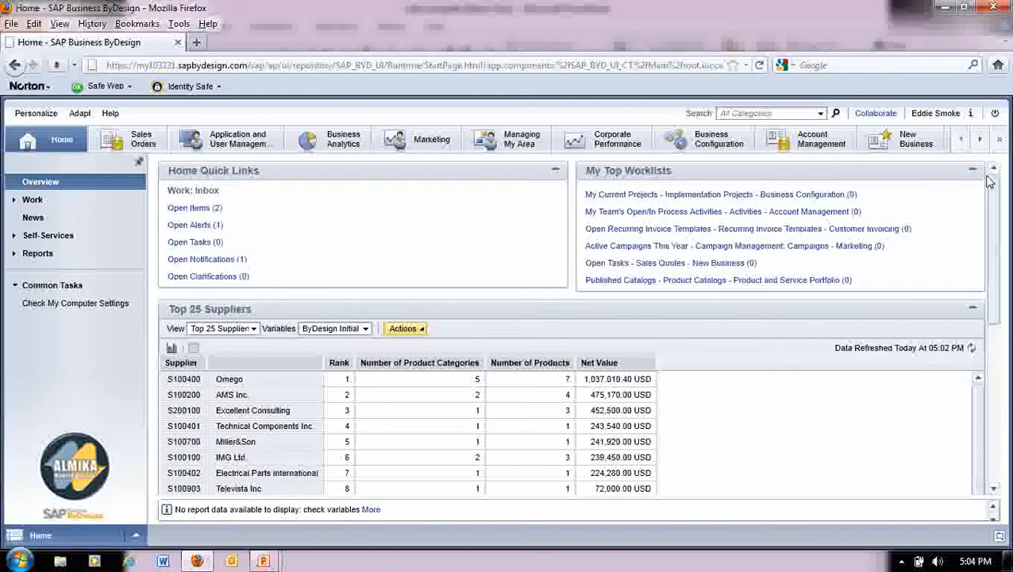
{"action": "scroll", "scroll_direction": "down", "scroll_amount": 3}
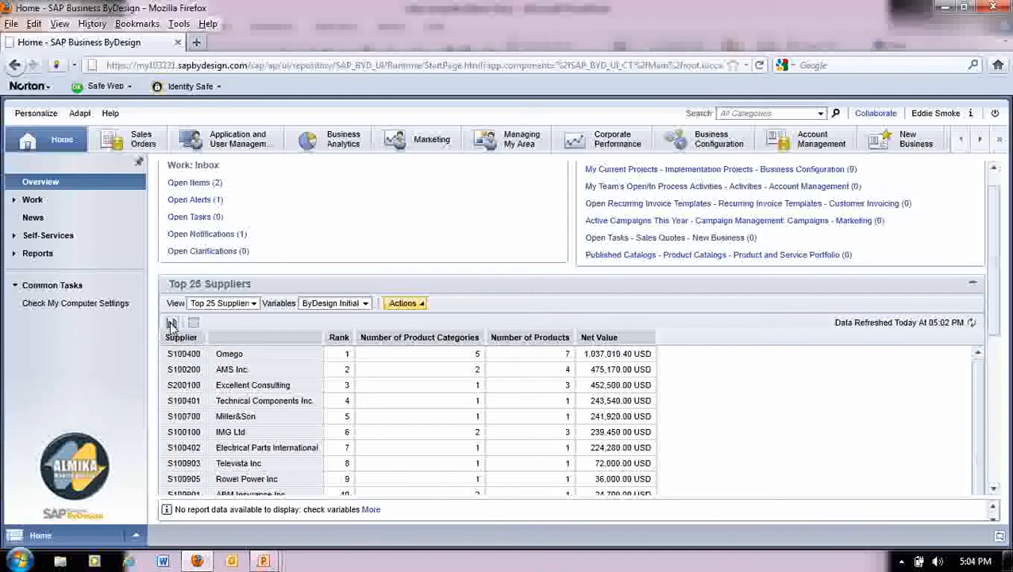
{"action": "left_click", "coordinate": [171, 321]}
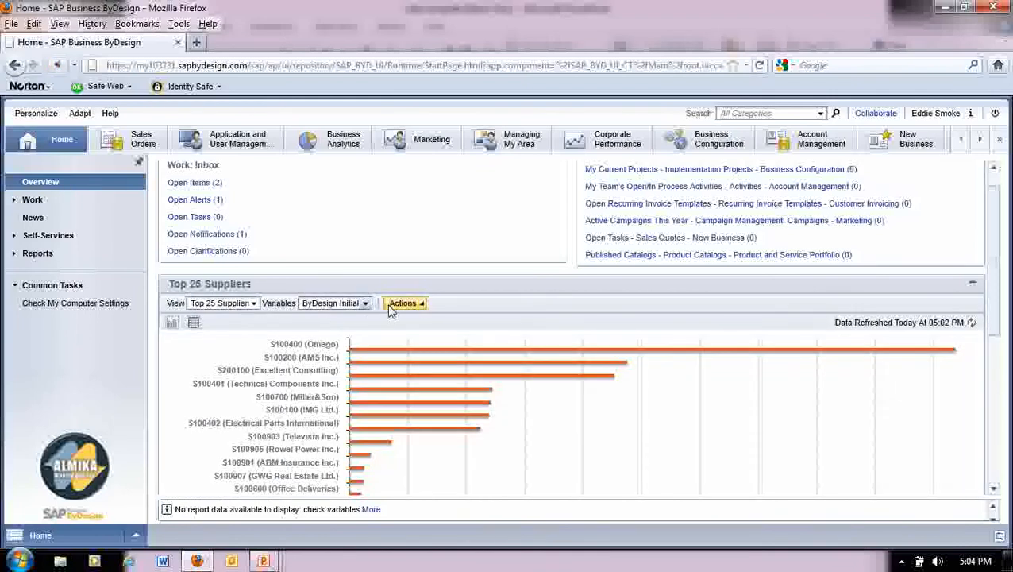
{"action": "mouse_move", "coordinate": [457, 310]}
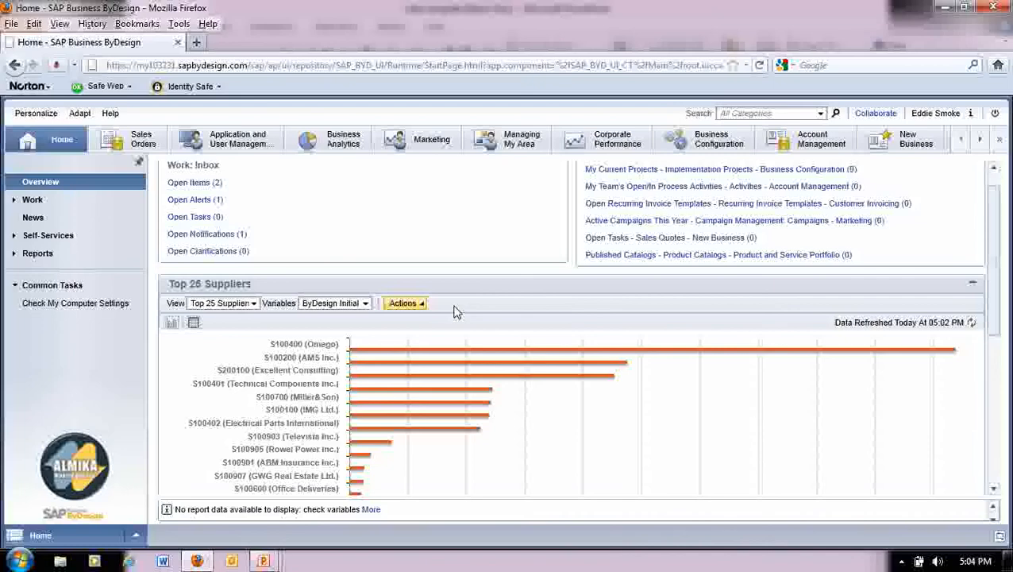
{"action": "scroll", "scroll_direction": "down", "scroll_amount": 3}
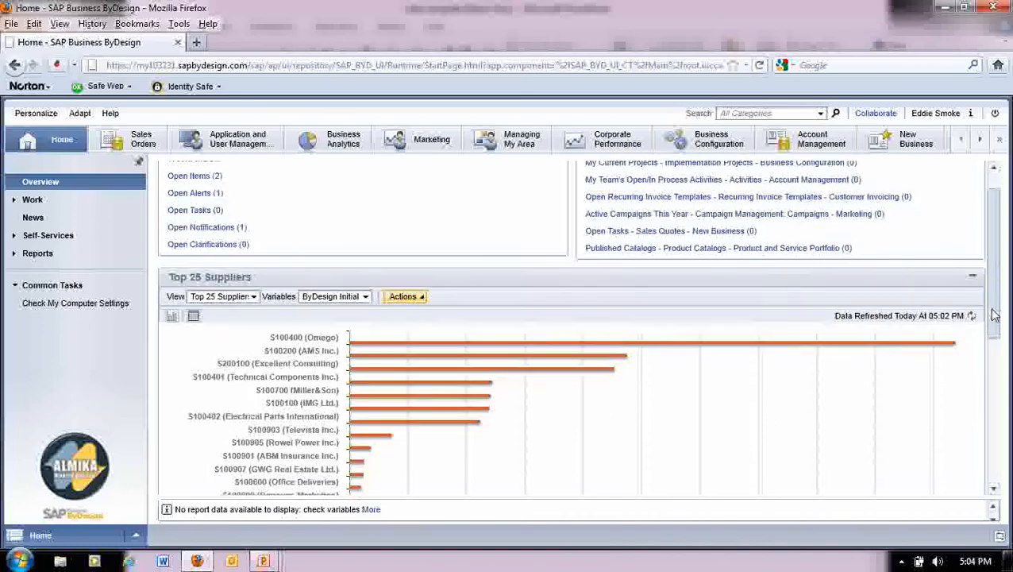
{"action": "scroll", "scroll_direction": "down", "scroll_amount": 3}
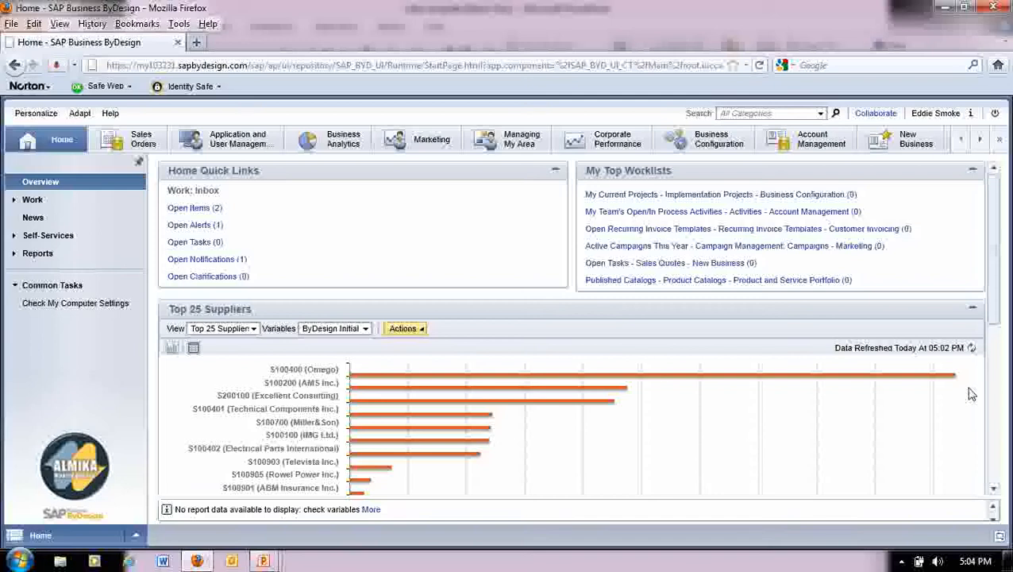
{"action": "mouse_move", "coordinate": [974, 381]}
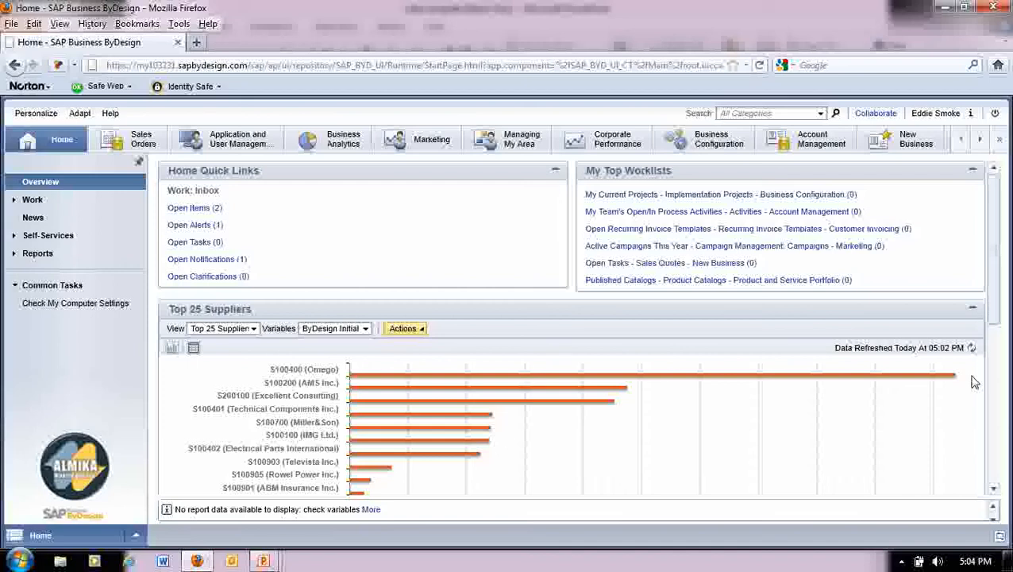
{"action": "mouse_move", "coordinate": [1006, 362]}
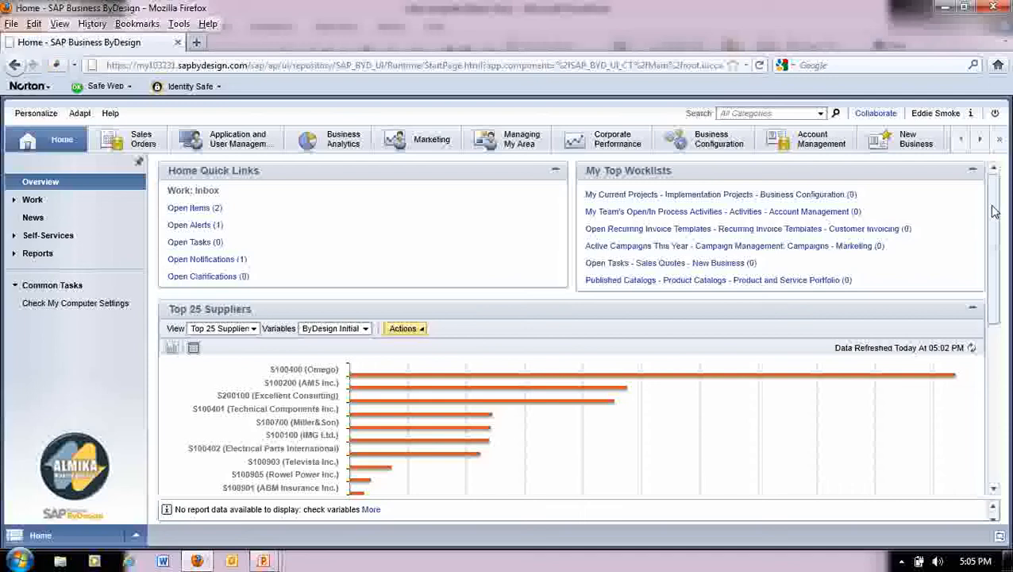
{"action": "mouse_move", "coordinate": [262, 111]}
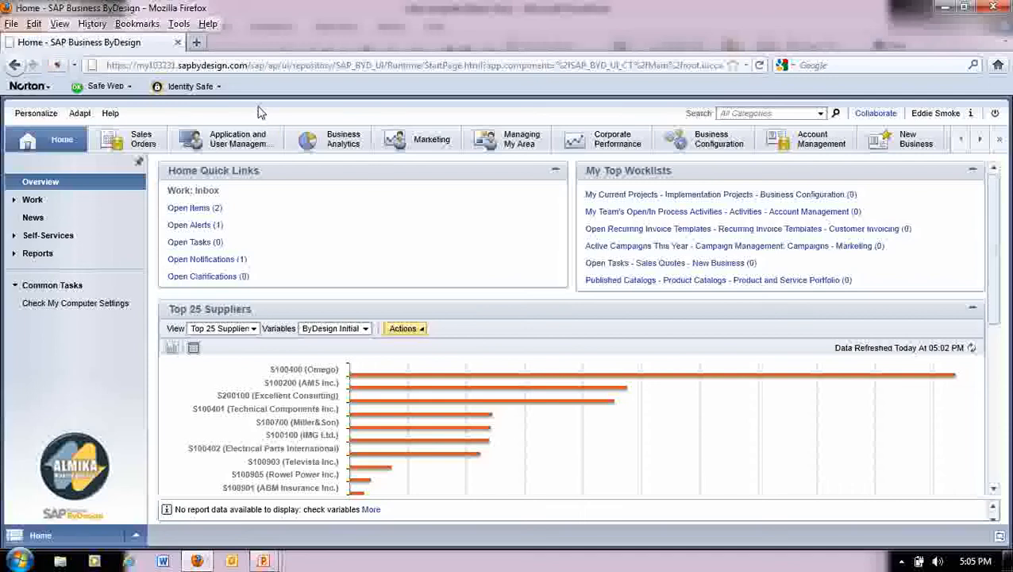
{"action": "mouse_move", "coordinate": [317, 121]}
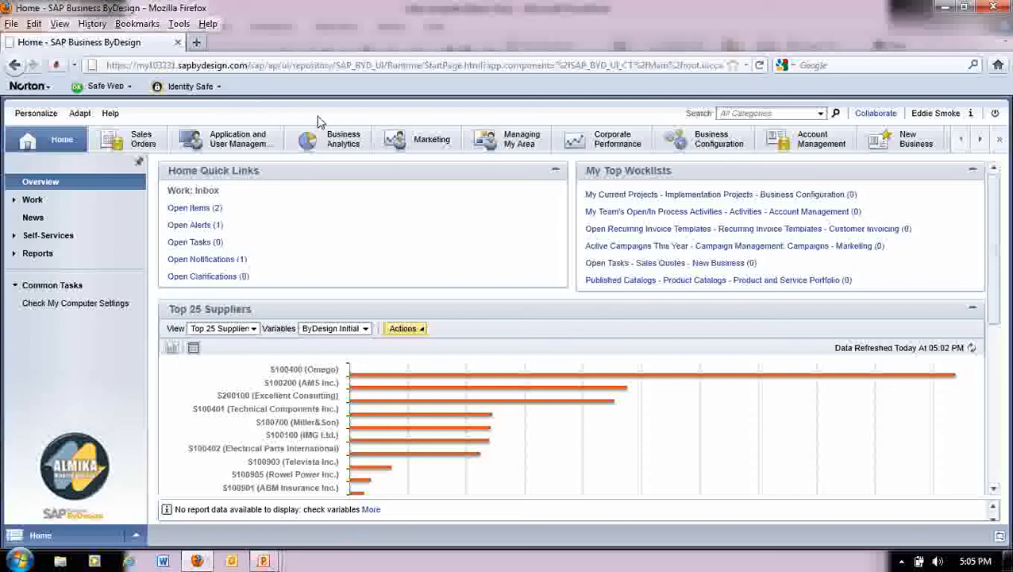
{"action": "mouse_move", "coordinate": [334, 108]}
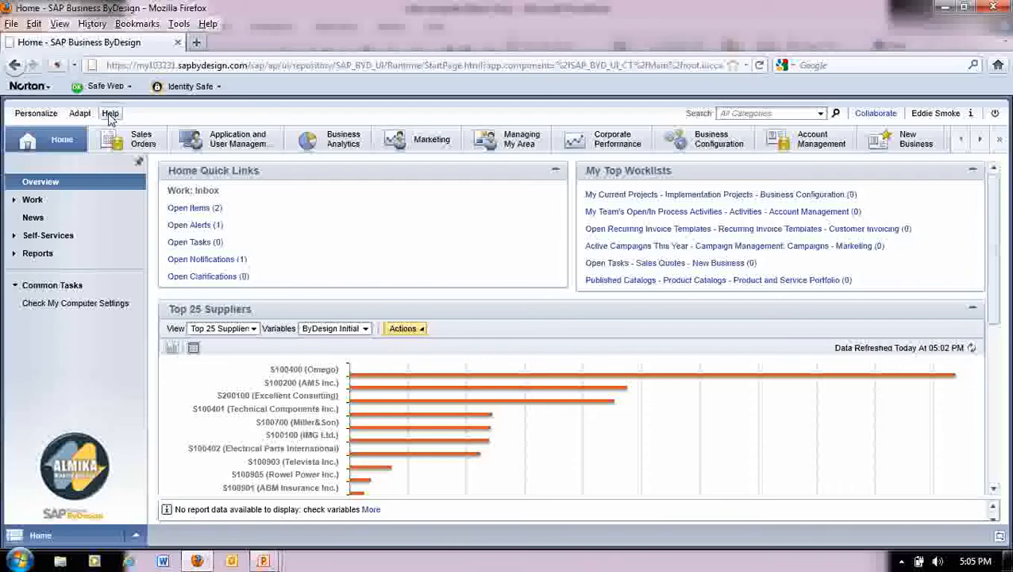
{"action": "left_click", "coordinate": [109, 113]}
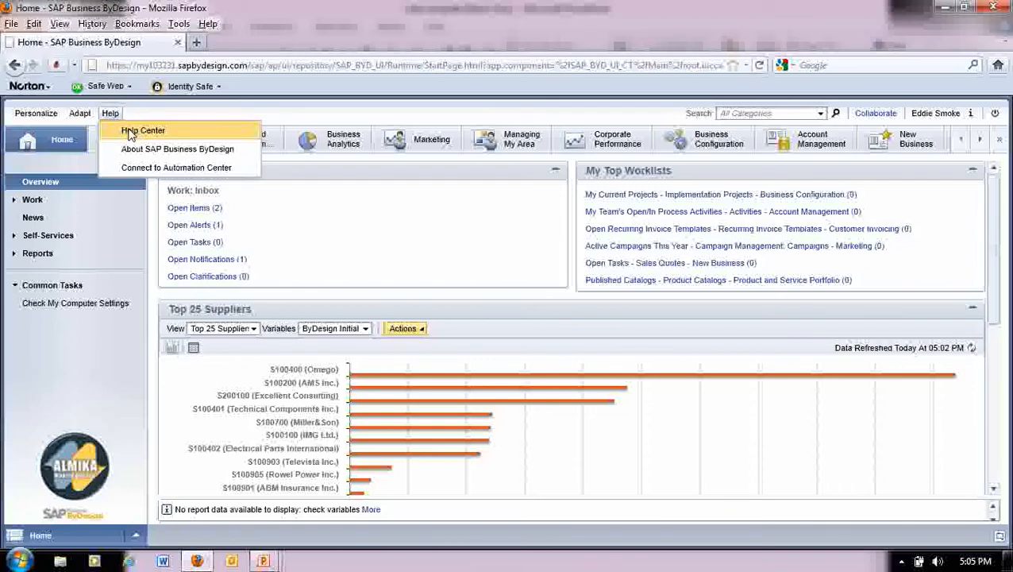
{"action": "left_click", "coordinate": [143, 130]}
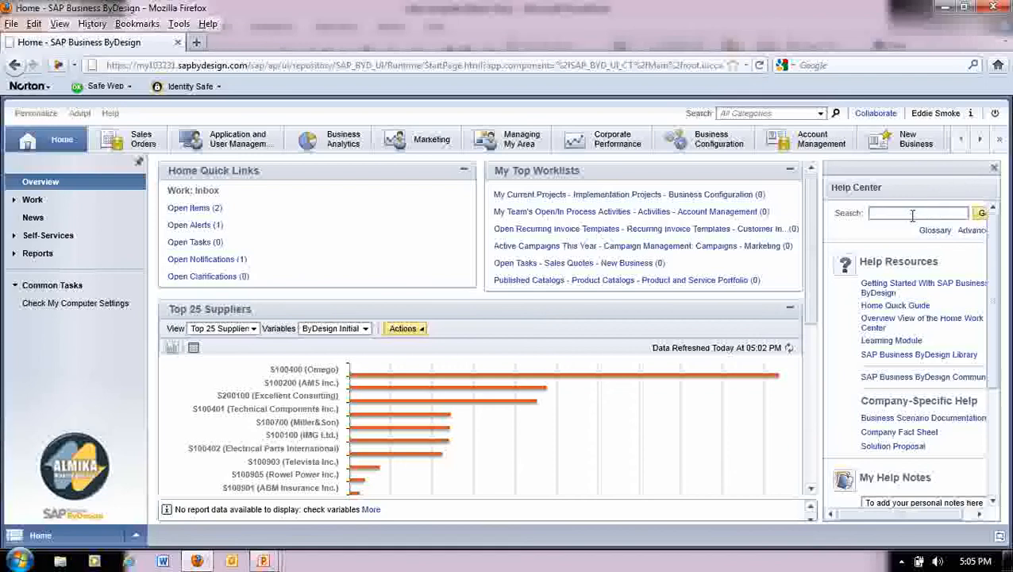
{"action": "left_click", "coordinate": [917, 213]}
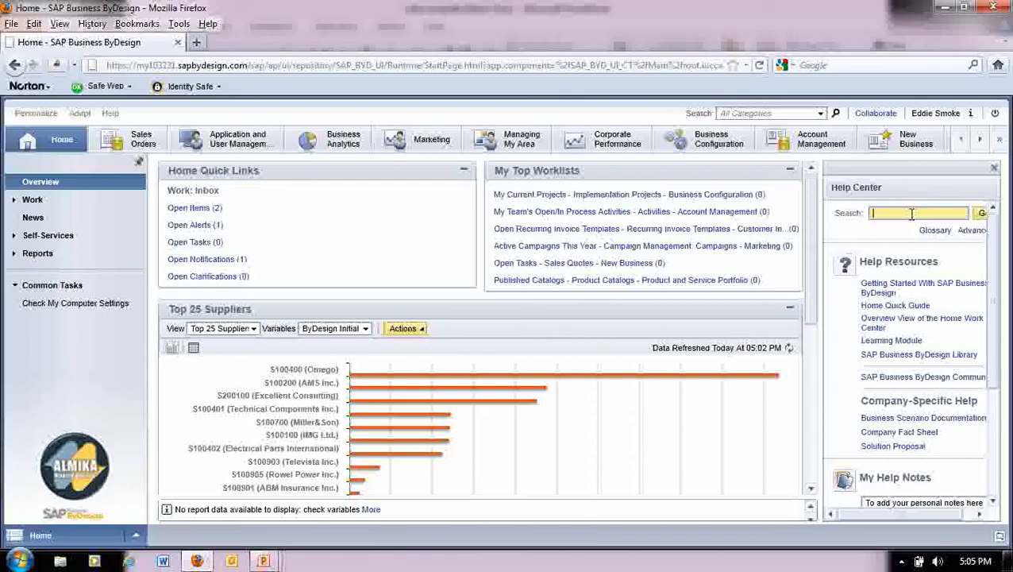
{"action": "mouse_move", "coordinate": [908, 357]}
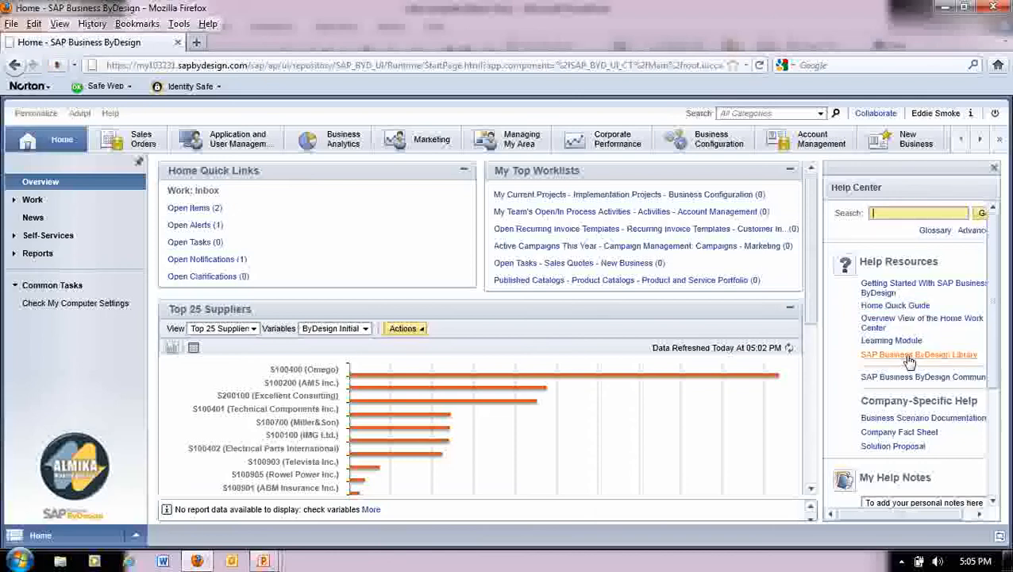
{"action": "mouse_move", "coordinate": [918, 354]}
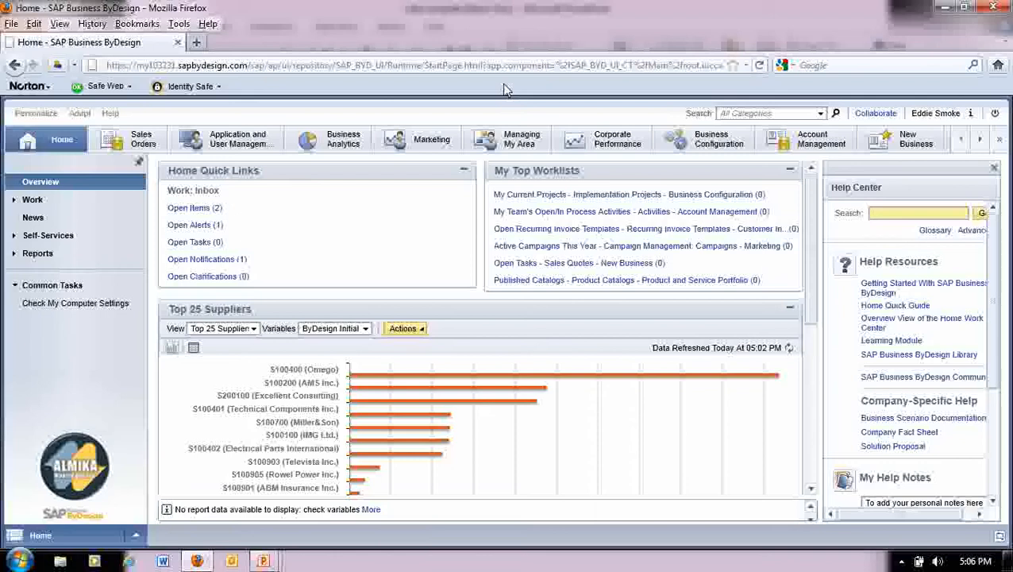
{"action": "left_click", "coordinate": [918, 213]}
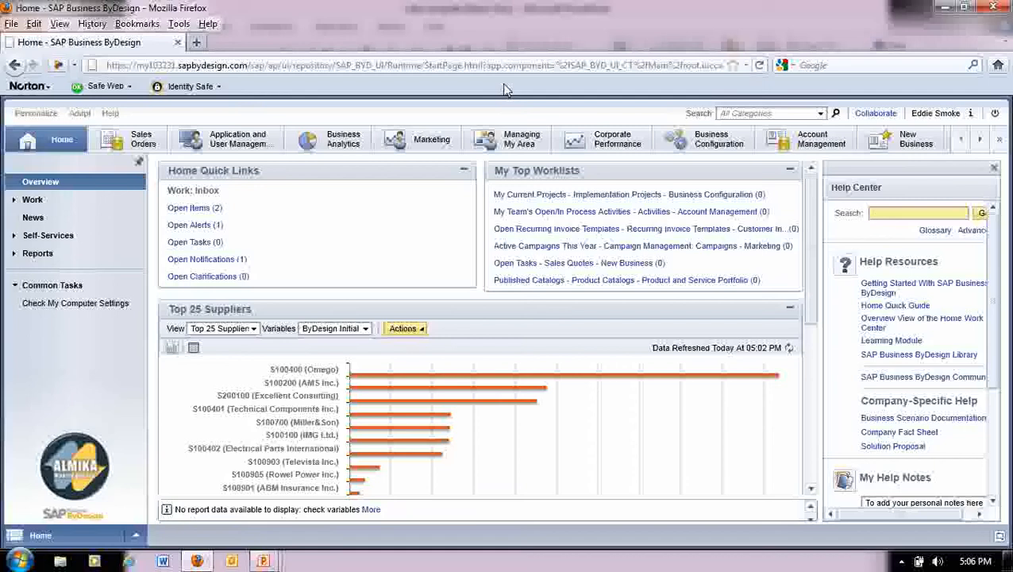
{"action": "mouse_move", "coordinate": [1003, 187]}
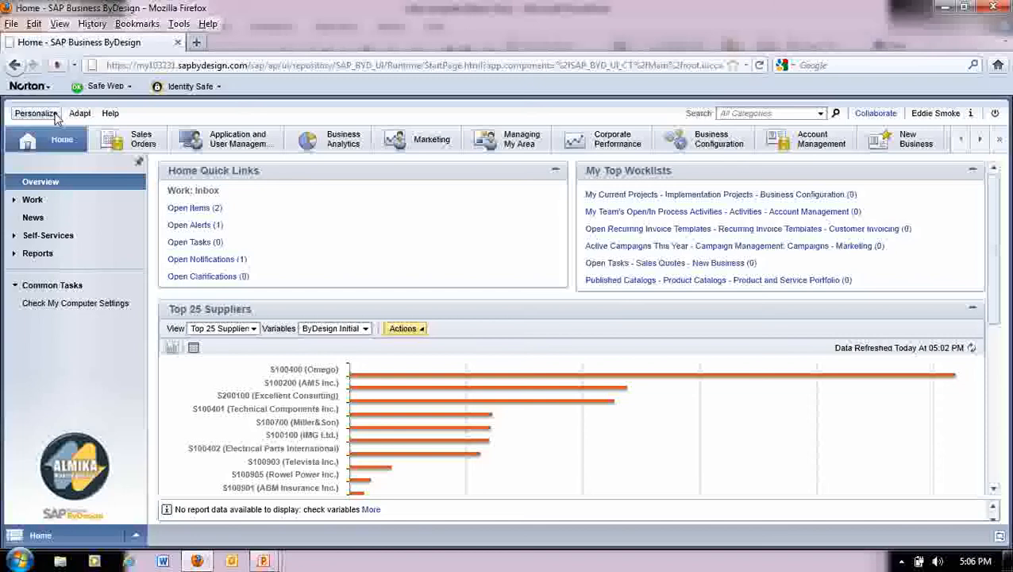
- Enter personalization of the home overview with the Available Content list expanded
{"action": "left_click", "coordinate": [35, 112]}
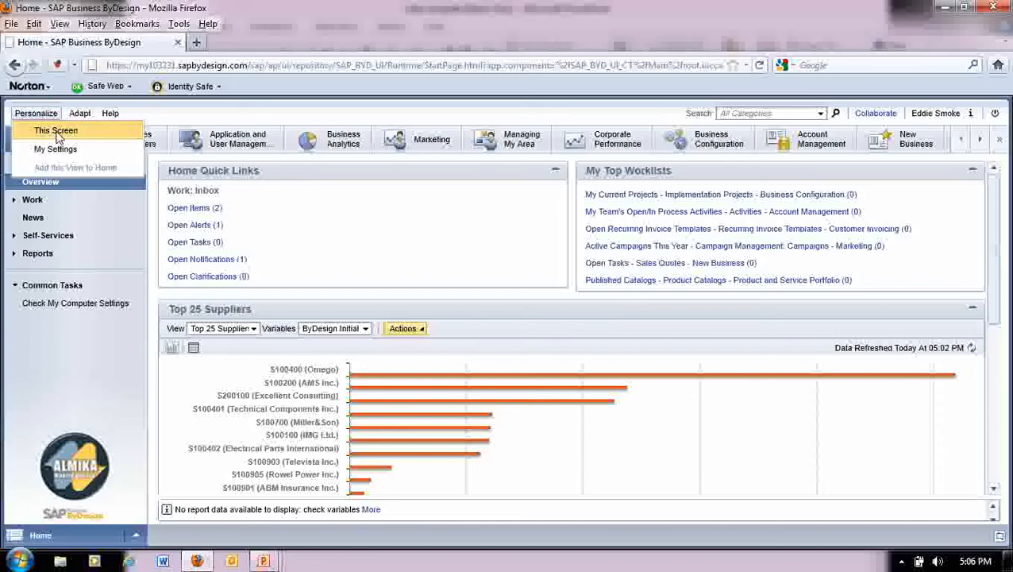
{"action": "left_click", "coordinate": [56, 130]}
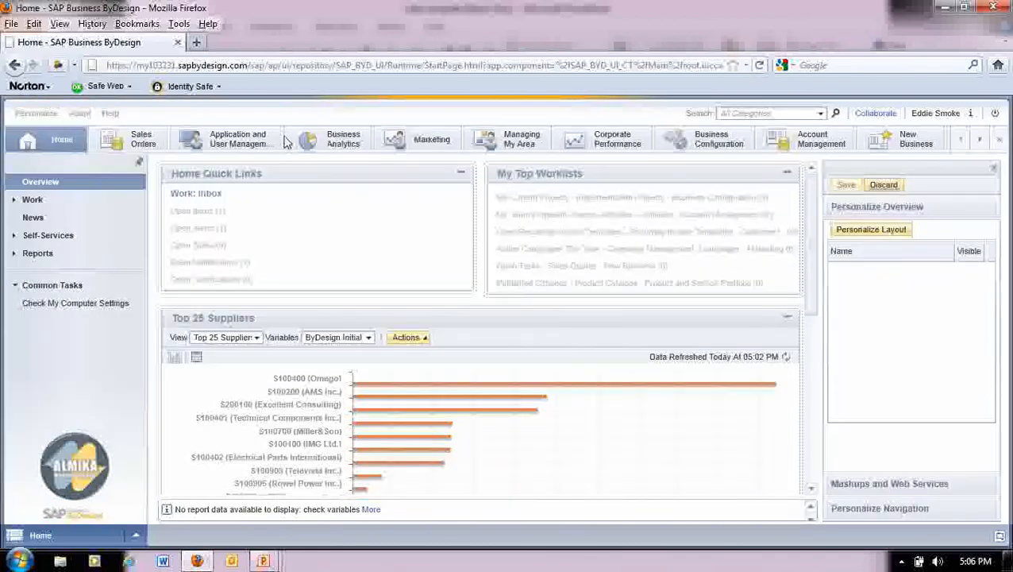
{"action": "mouse_move", "coordinate": [355, 110]}
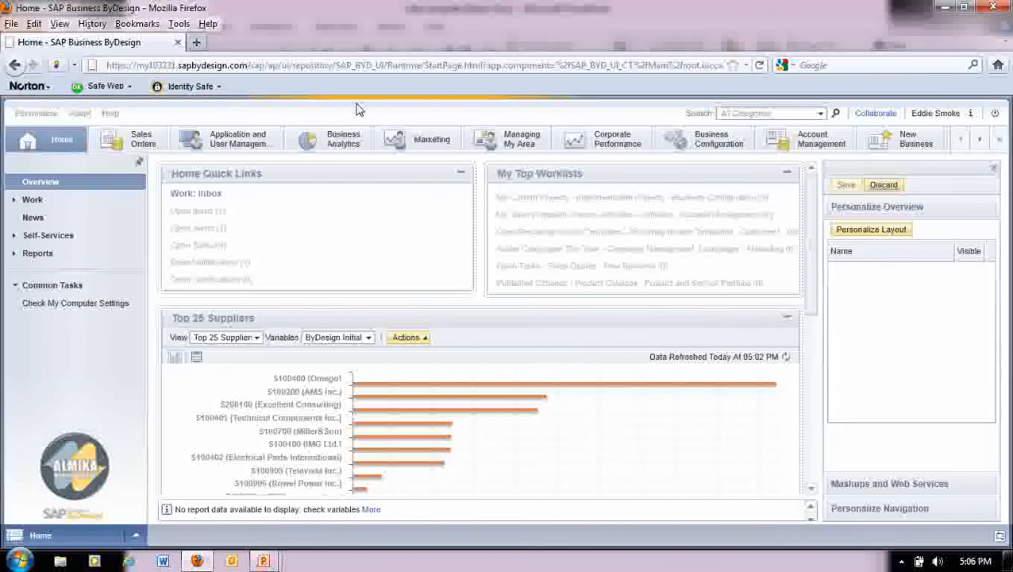
{"action": "left_click", "coordinate": [870, 229]}
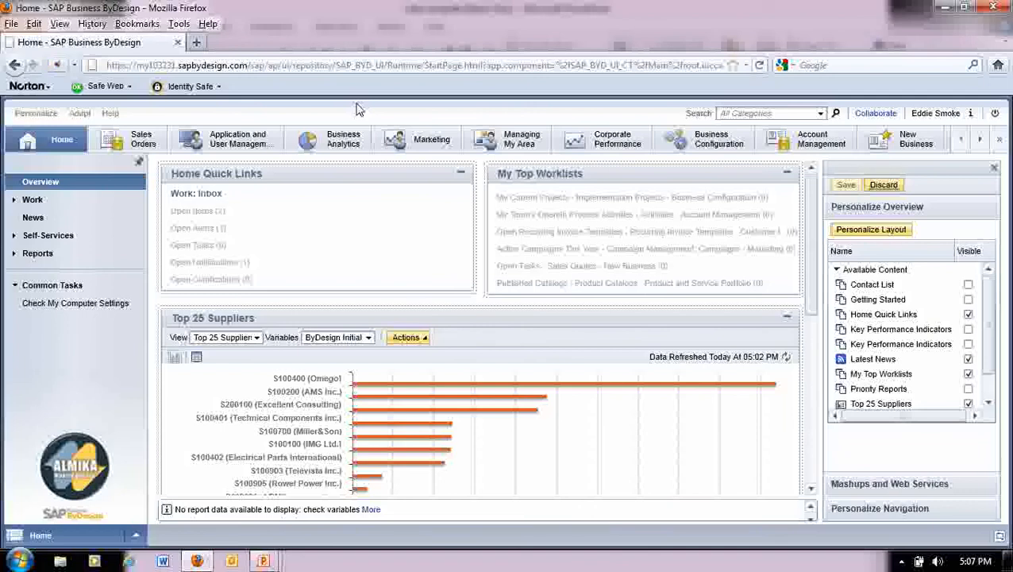
{"action": "mouse_move", "coordinate": [397, 55]}
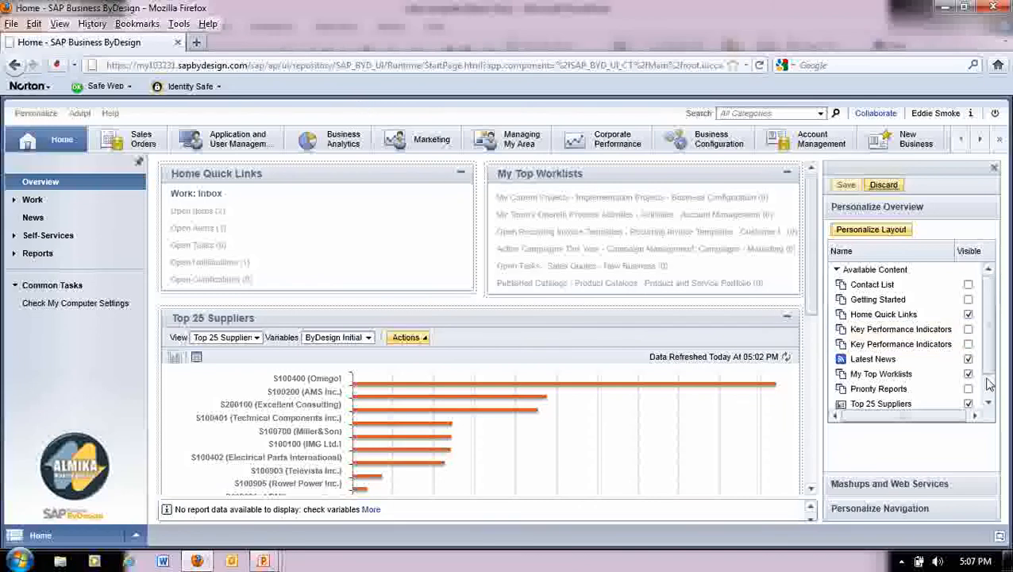
- Make the Production Variances report visible on the home overview from the available reports list
{"action": "scroll", "scroll_direction": "down", "scroll_amount": 3}
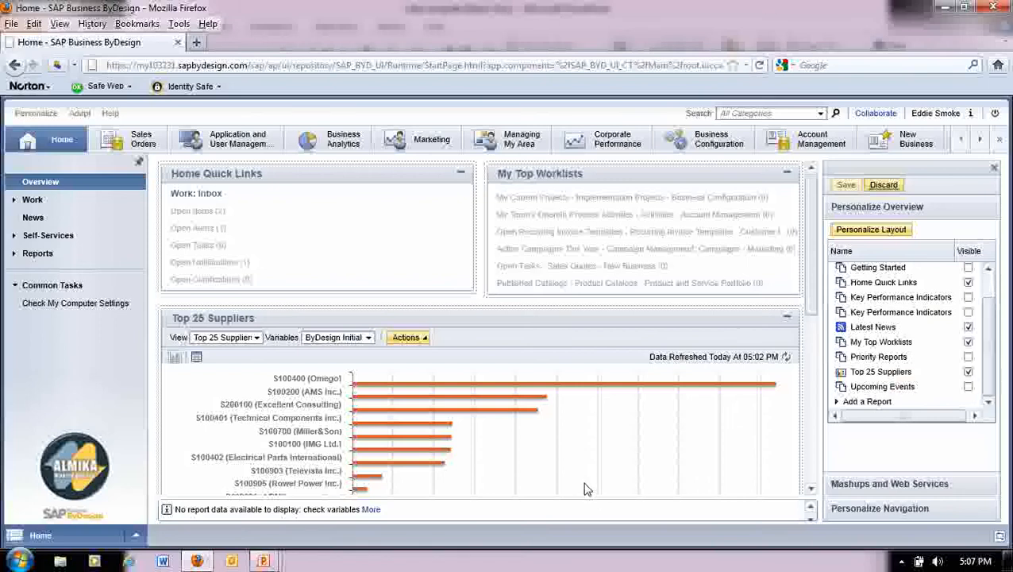
{"action": "left_click", "coordinate": [969, 372]}
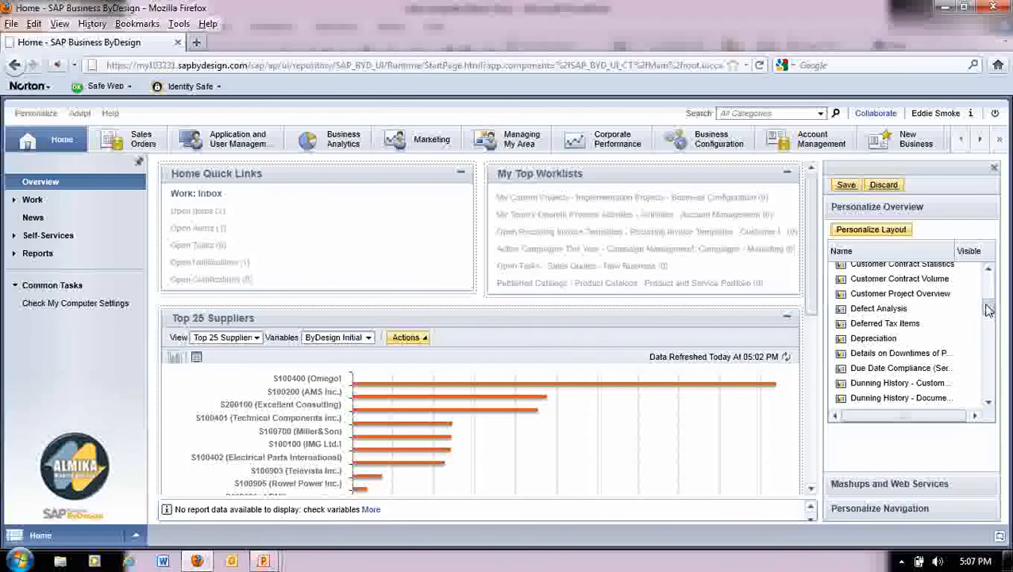
{"action": "scroll", "scroll_direction": "down", "scroll_amount": 3}
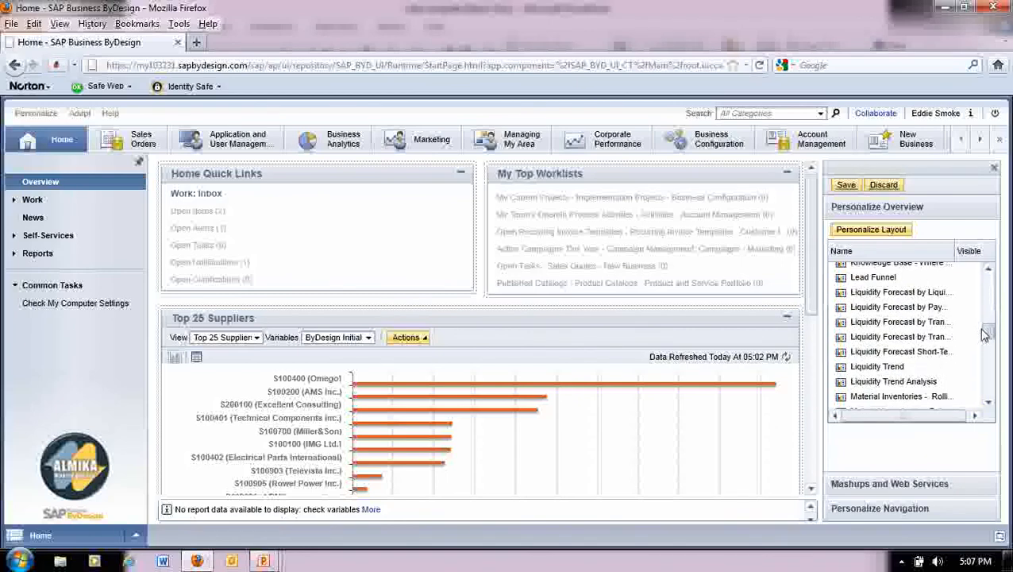
{"action": "scroll", "scroll_direction": "down", "scroll_amount": 3}
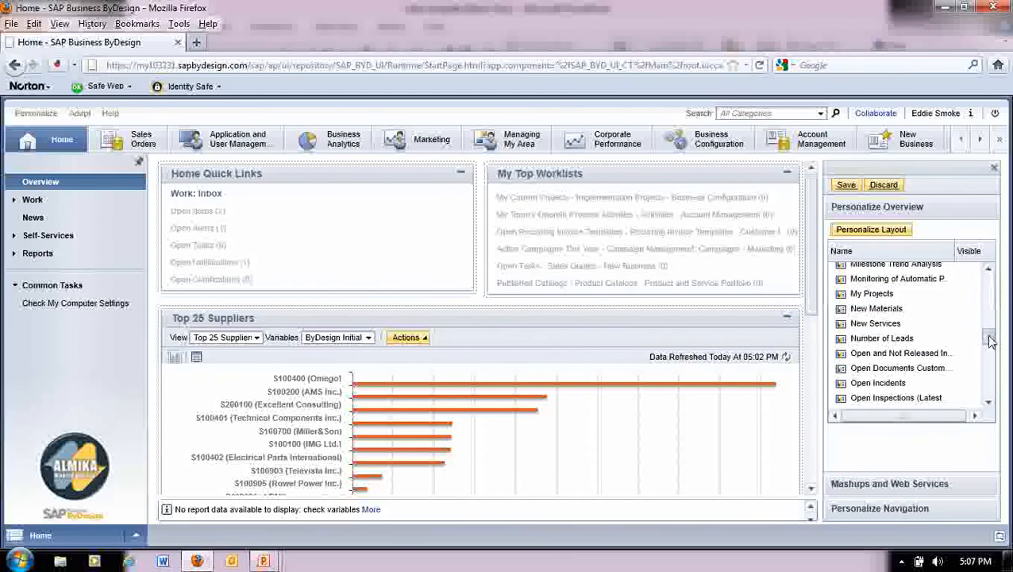
{"action": "scroll", "scroll_direction": "down", "scroll_amount": 3}
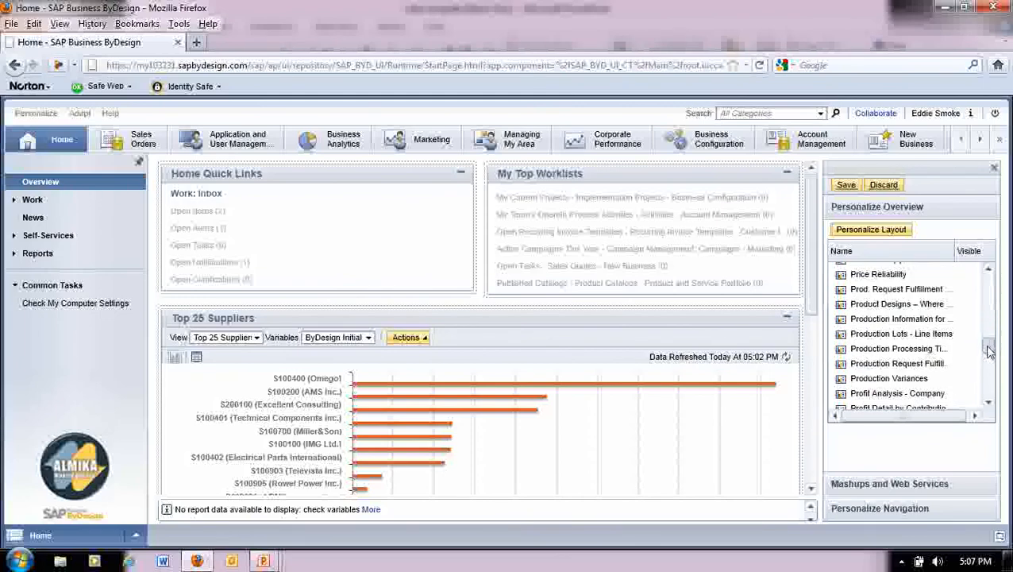
{"action": "scroll", "scroll_direction": "down", "scroll_amount": 3}
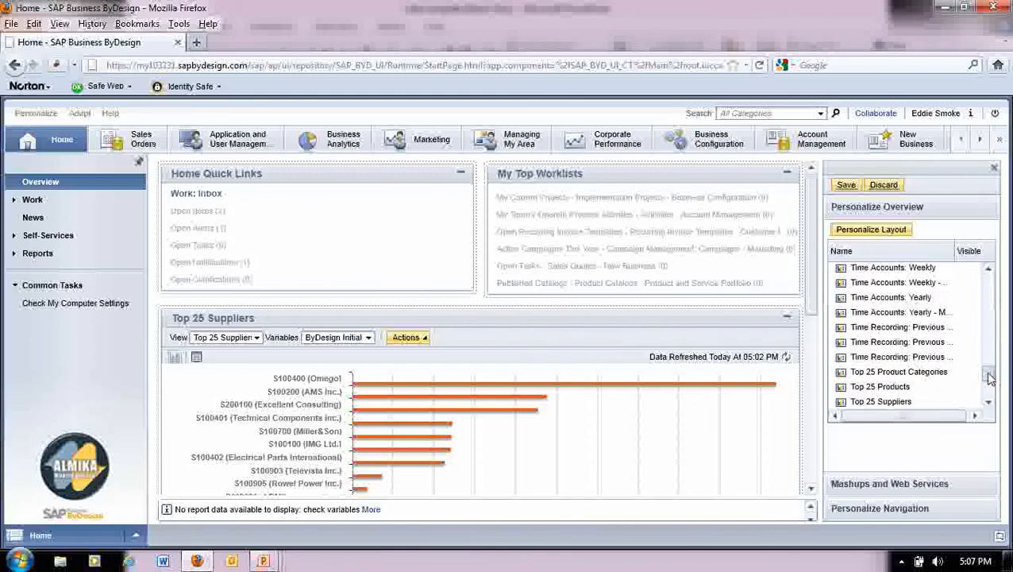
{"action": "scroll", "scroll_direction": "down", "scroll_amount": 3}
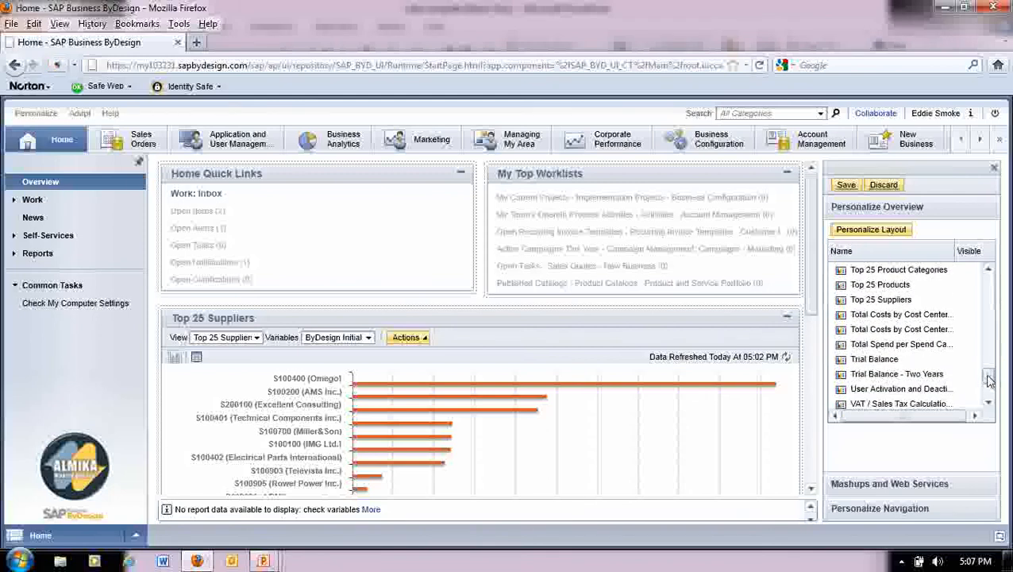
{"action": "scroll", "scroll_direction": "down", "scroll_amount": 3}
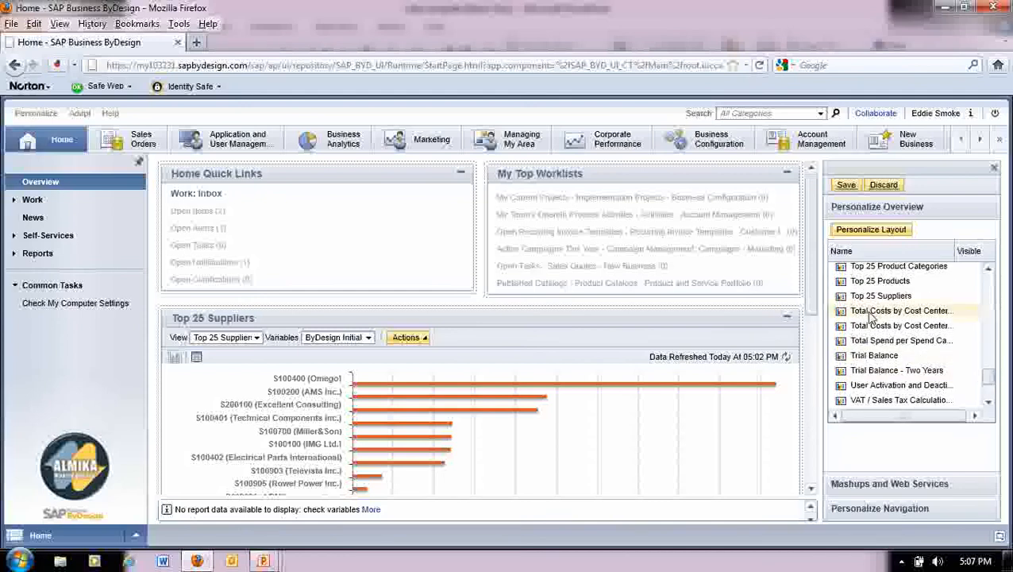
{"action": "scroll", "scroll_direction": "down", "scroll_amount": 3}
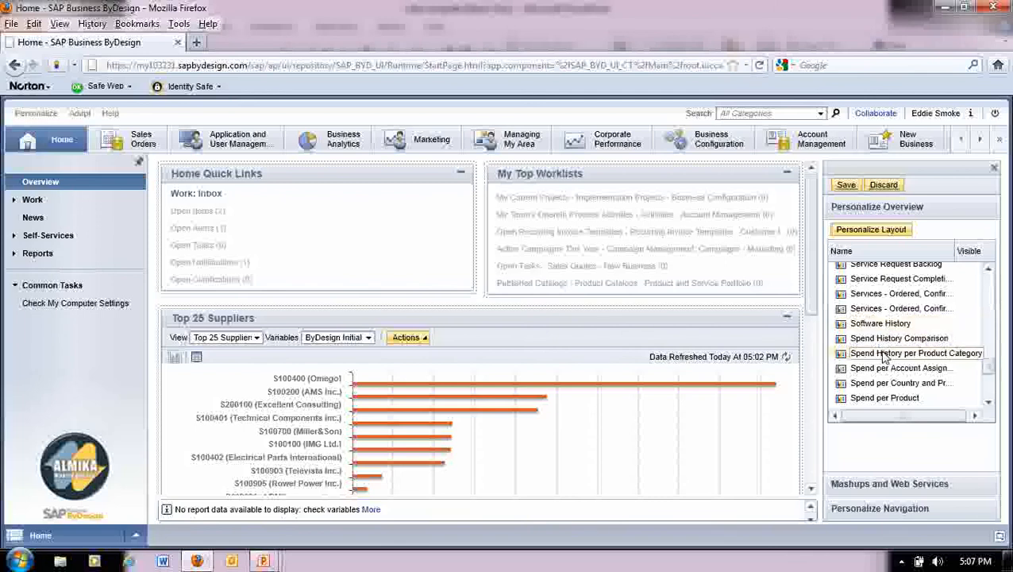
{"action": "scroll", "scroll_direction": "down", "scroll_amount": 3}
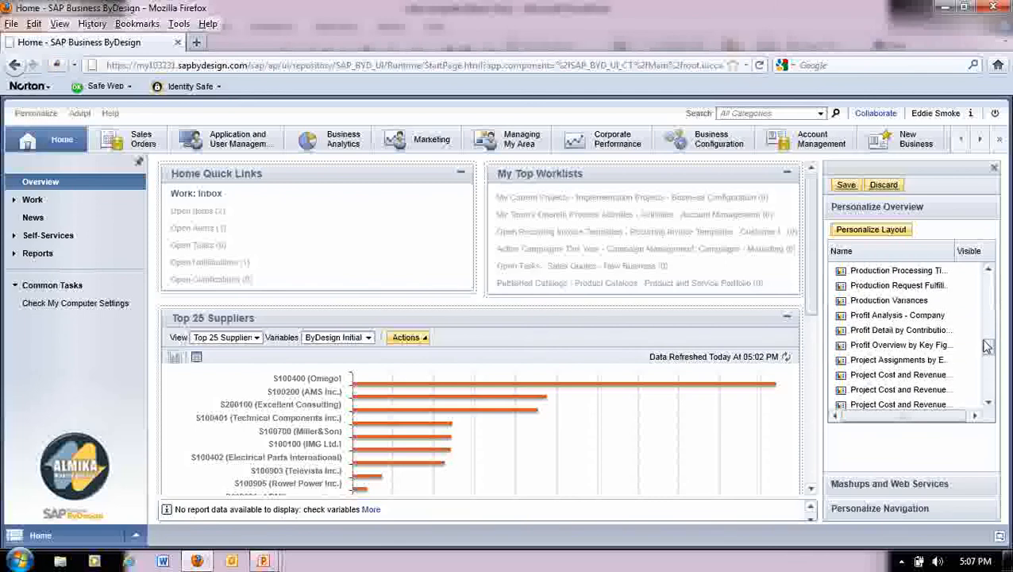
{"action": "left_click", "coordinate": [889, 297]}
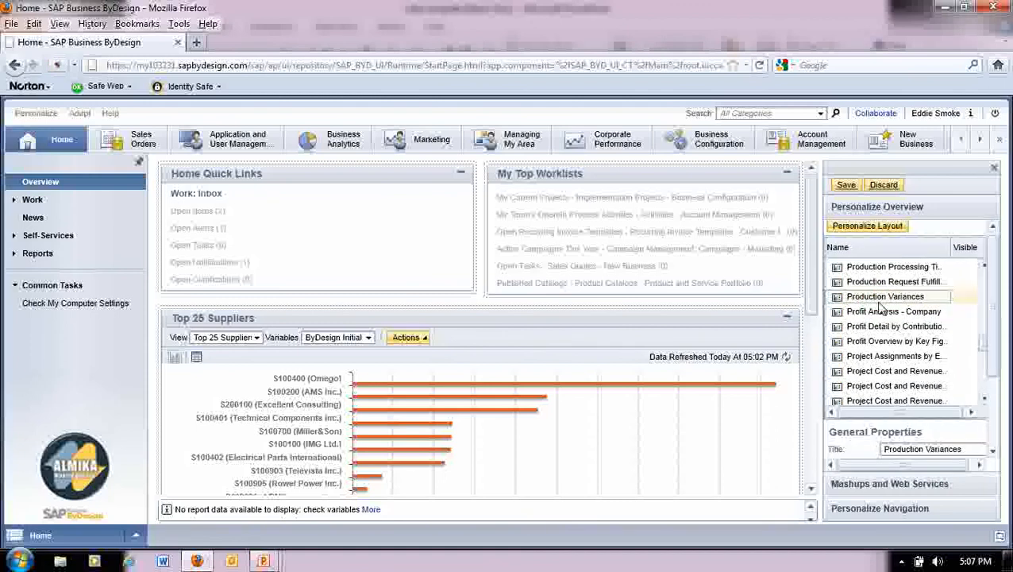
{"action": "left_click", "coordinate": [883, 297]}
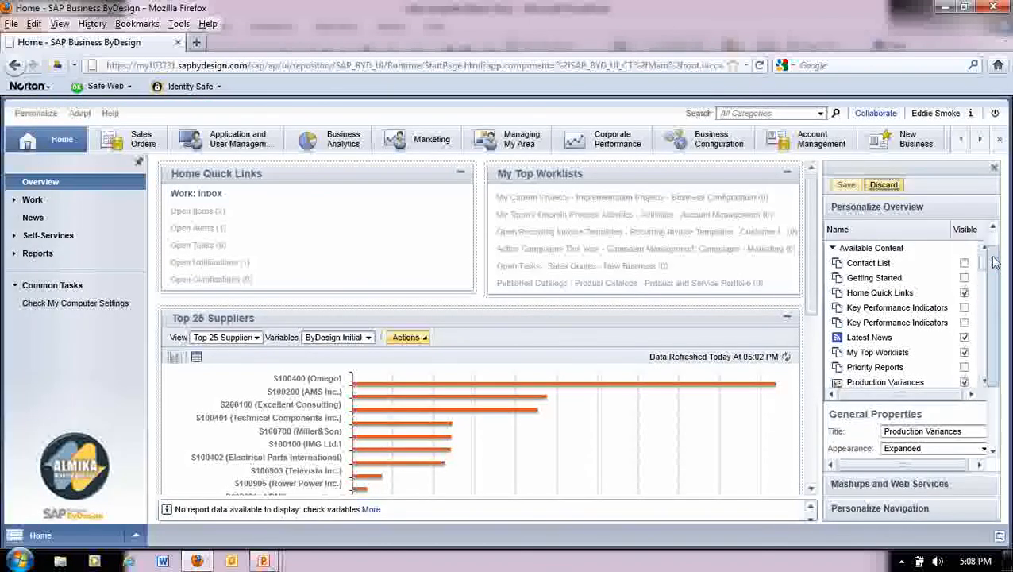
- Move Production Variances to the top of the visible overview content in the layout arrangement
{"action": "left_click", "coordinate": [866, 228]}
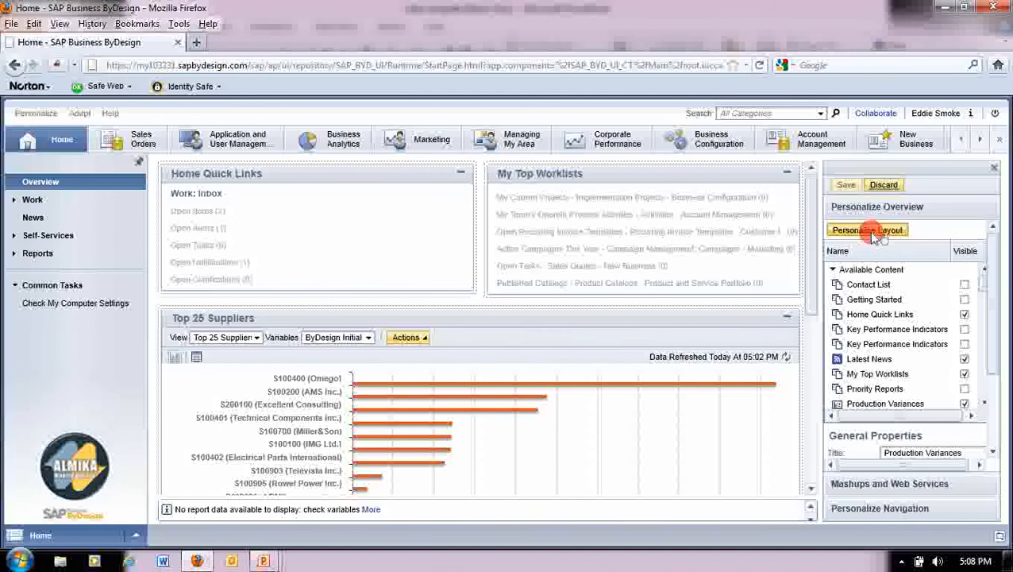
{"action": "left_click", "coordinate": [867, 228]}
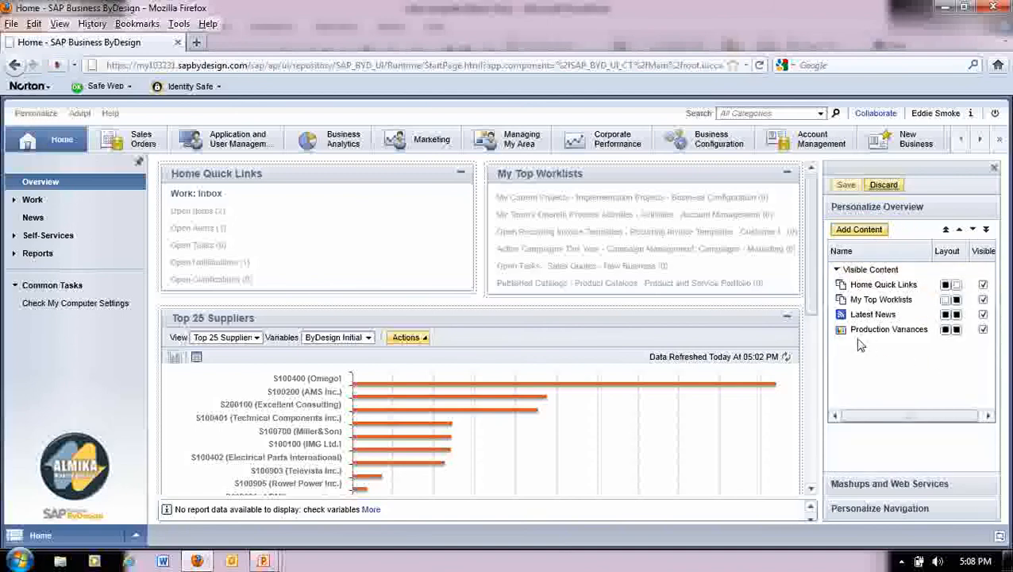
{"action": "left_click", "coordinate": [889, 329]}
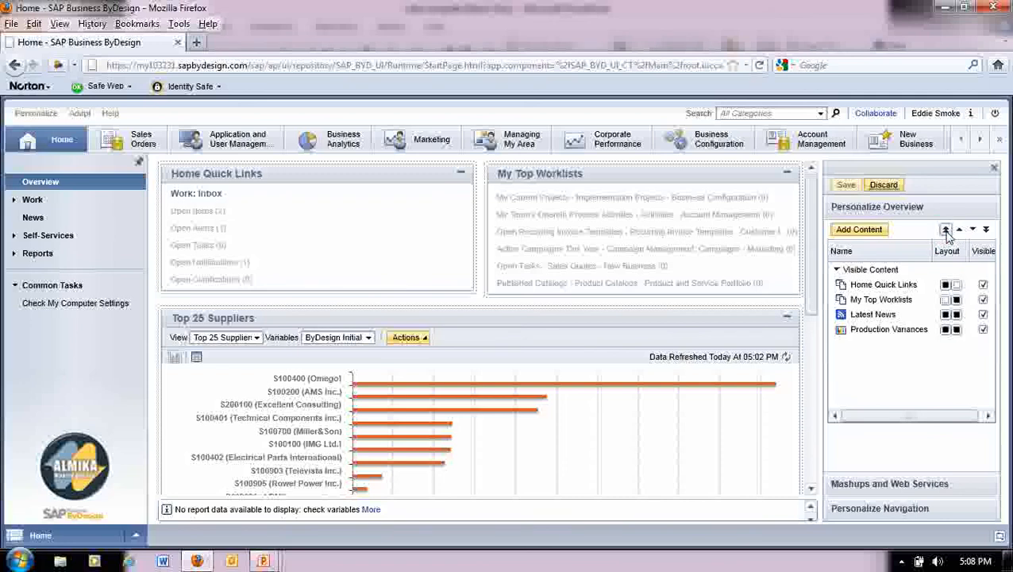
{"action": "left_click", "coordinate": [886, 329]}
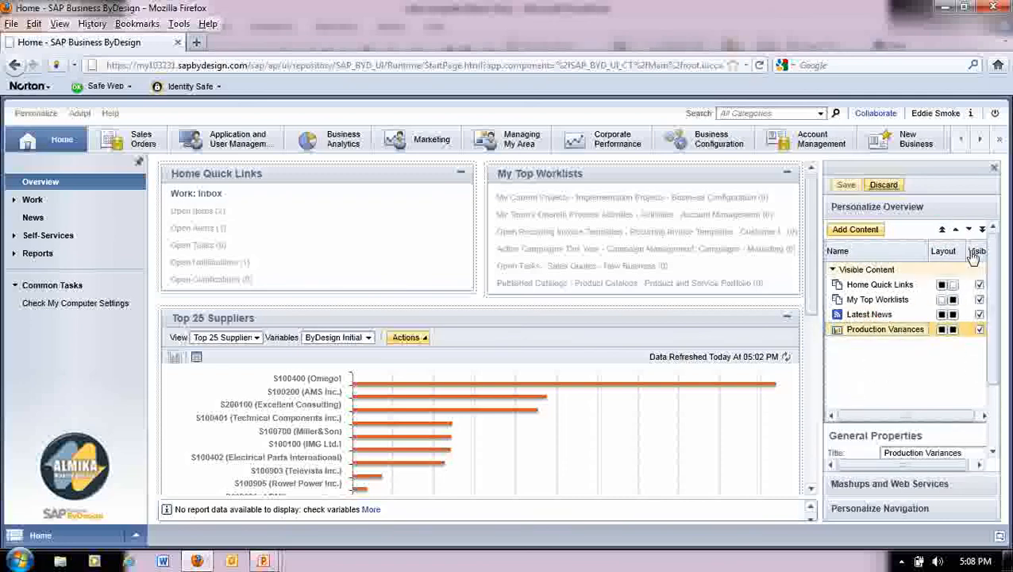
{"action": "left_click", "coordinate": [942, 229]}
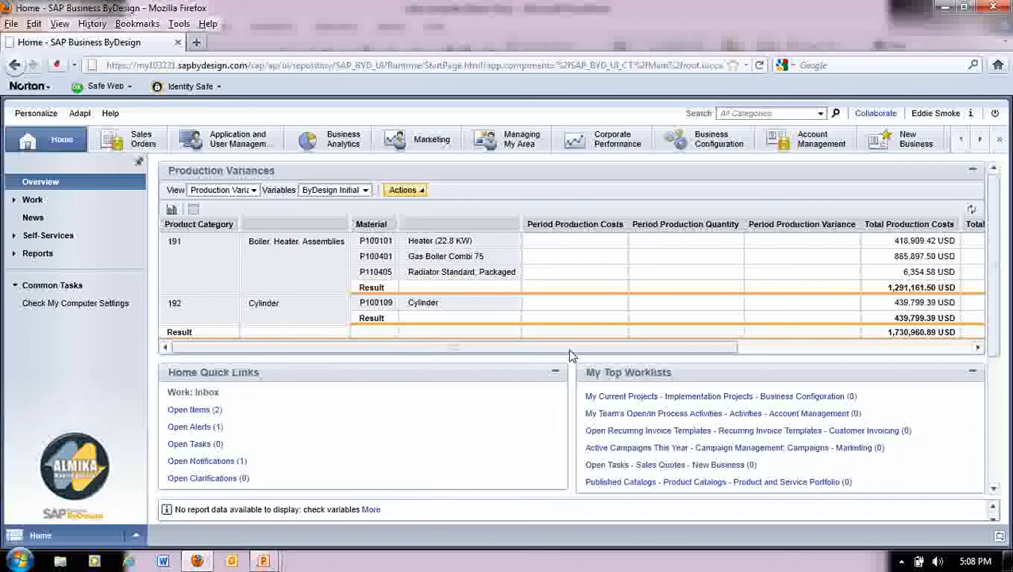
{"action": "mouse_move", "coordinate": [864, 289]}
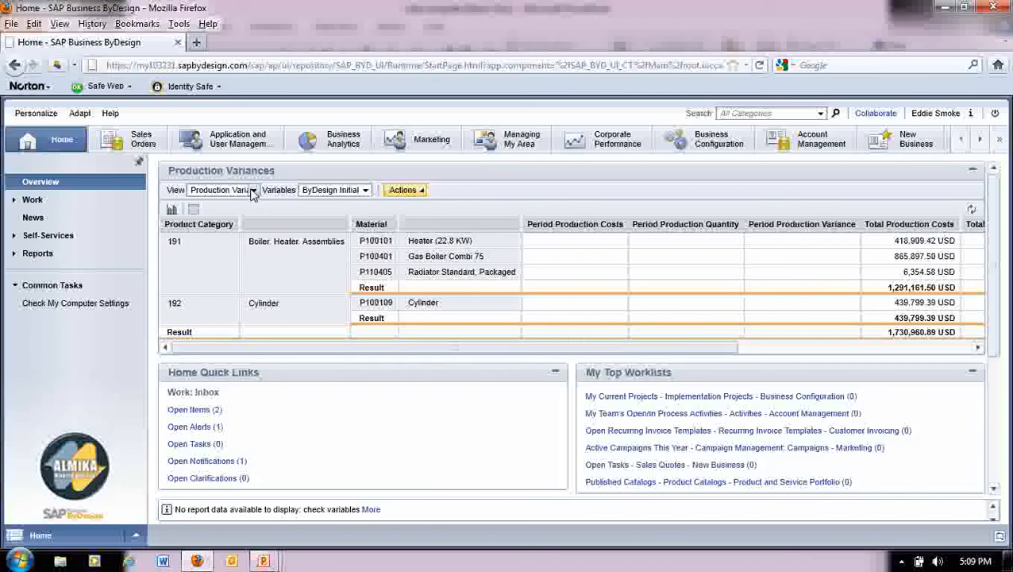
- Switch the Production Variances report to chart display after checking its views and actions
{"action": "left_click", "coordinate": [252, 191]}
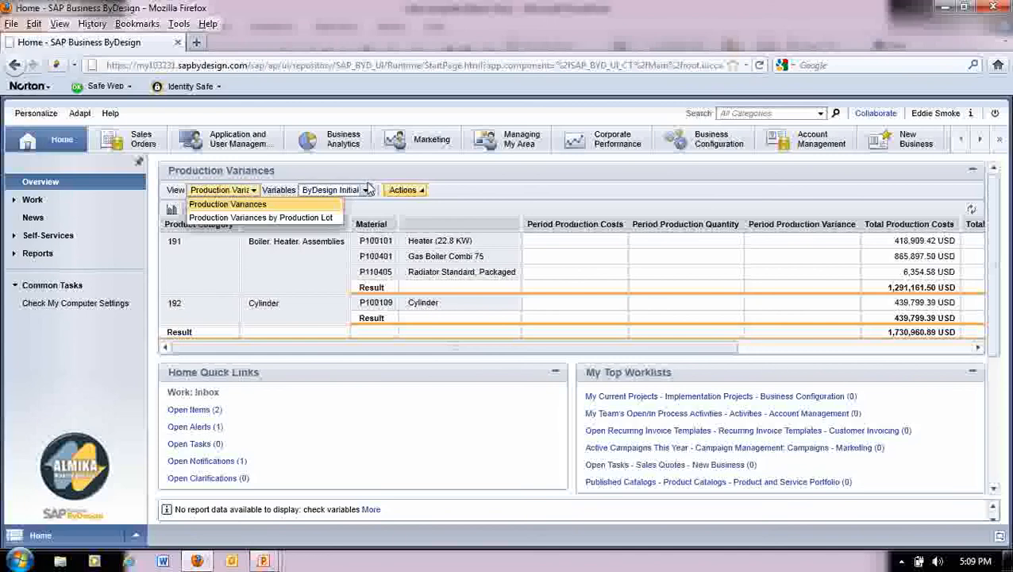
{"action": "left_click", "coordinate": [403, 191]}
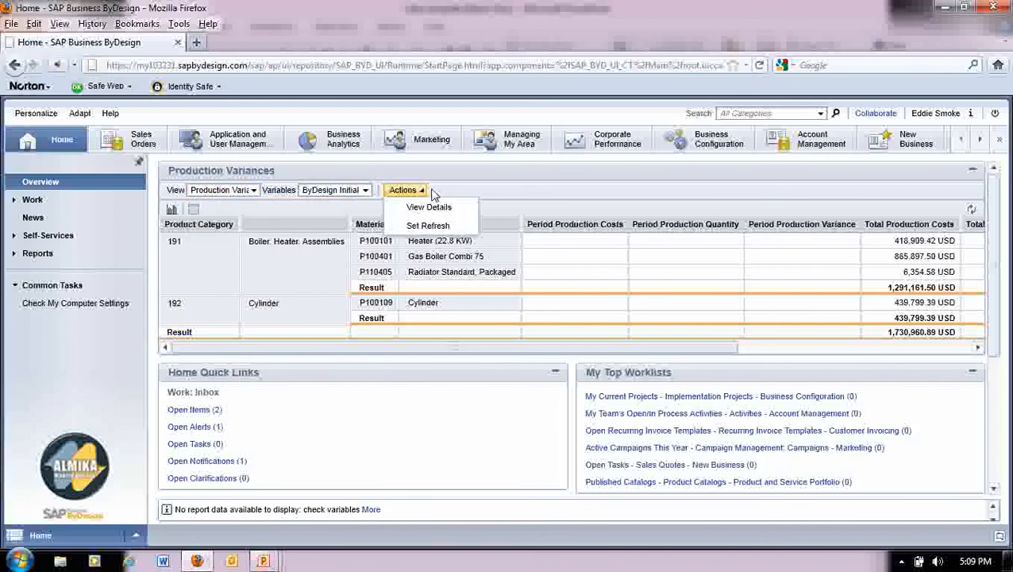
{"action": "left_click", "coordinate": [476, 190]}
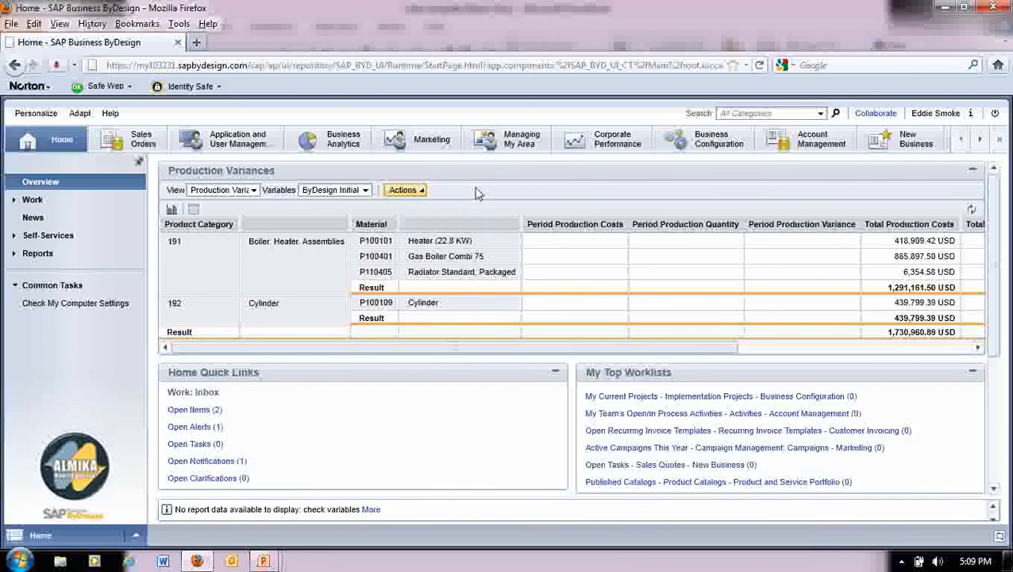
{"action": "left_click", "coordinate": [172, 210]}
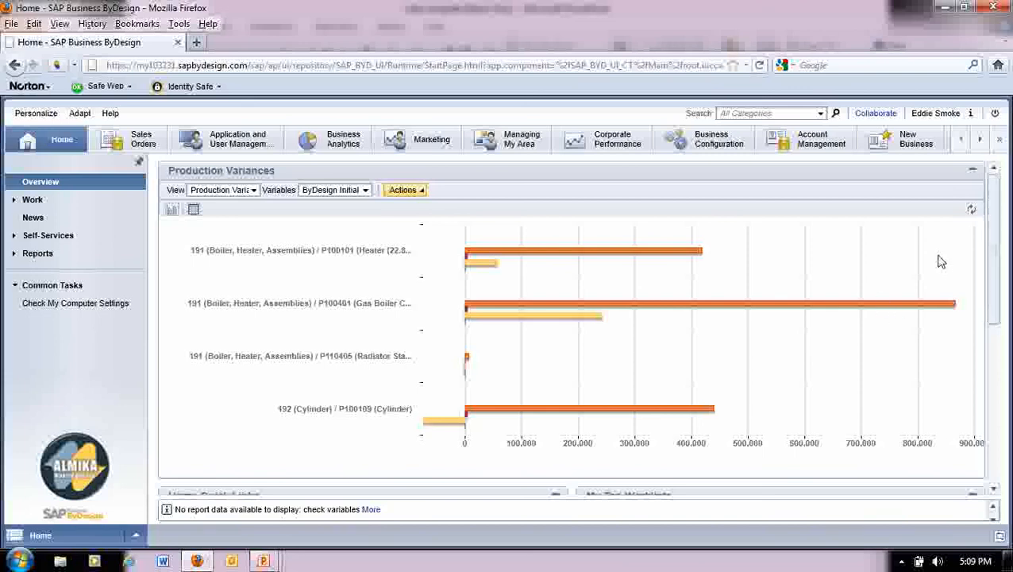
{"action": "mouse_move", "coordinate": [998, 213]}
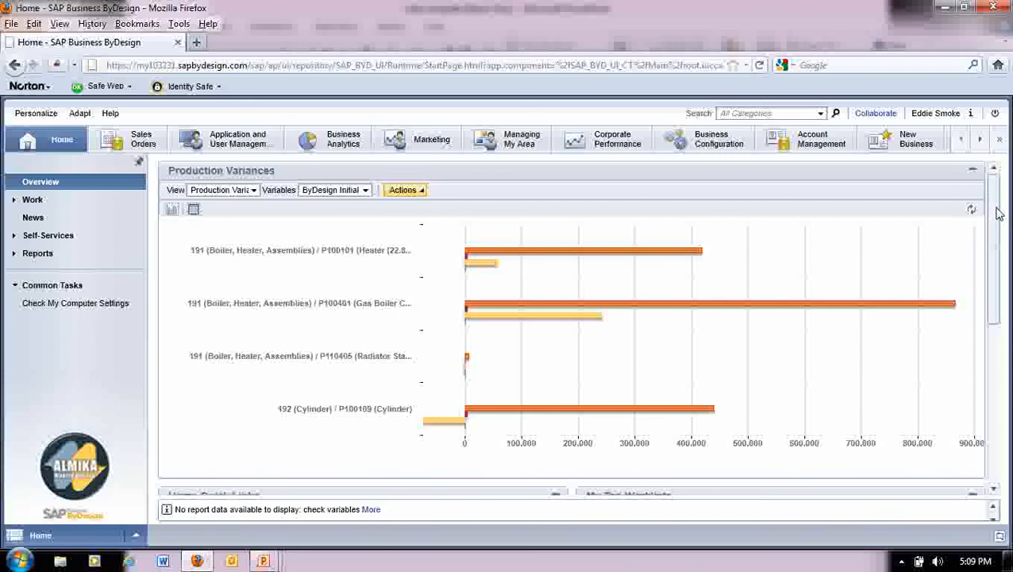
- Review the bar chart of costs per material, then switch to another window
{"action": "scroll", "scroll_direction": "down", "scroll_amount": 3}
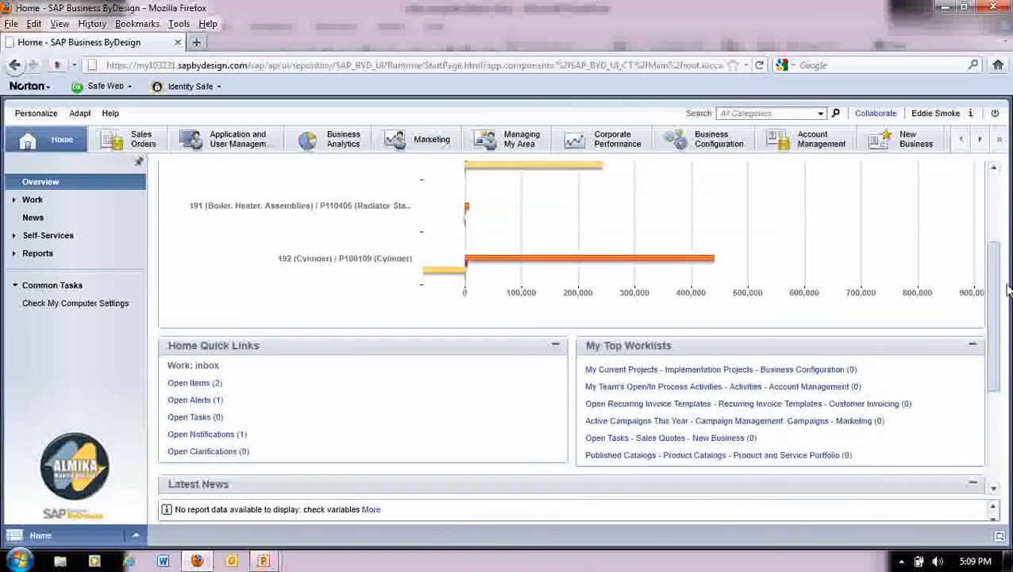
{"action": "scroll", "scroll_direction": "up", "scroll_amount": 3}
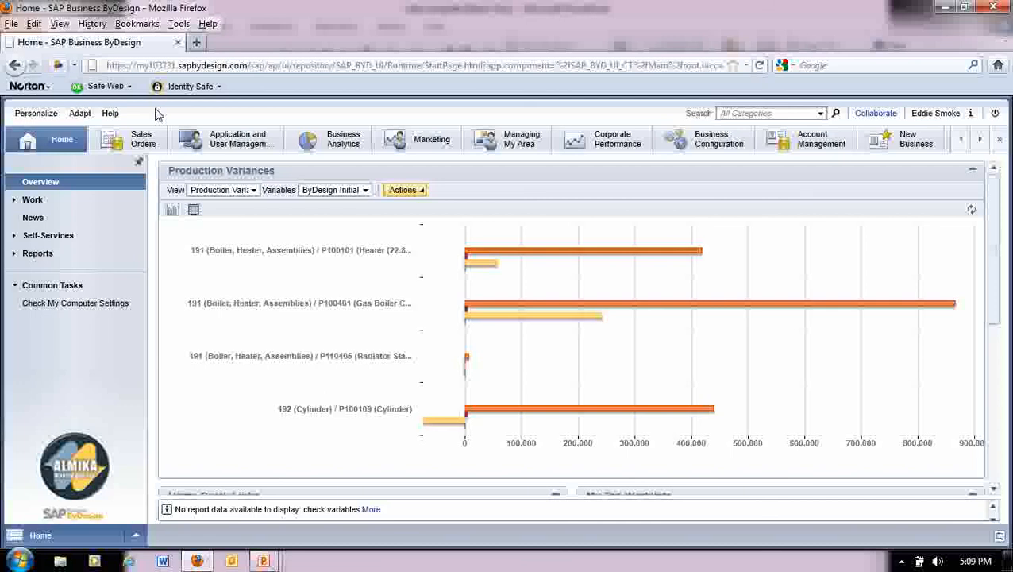
{"action": "key", "text": "Alt+Tab"}
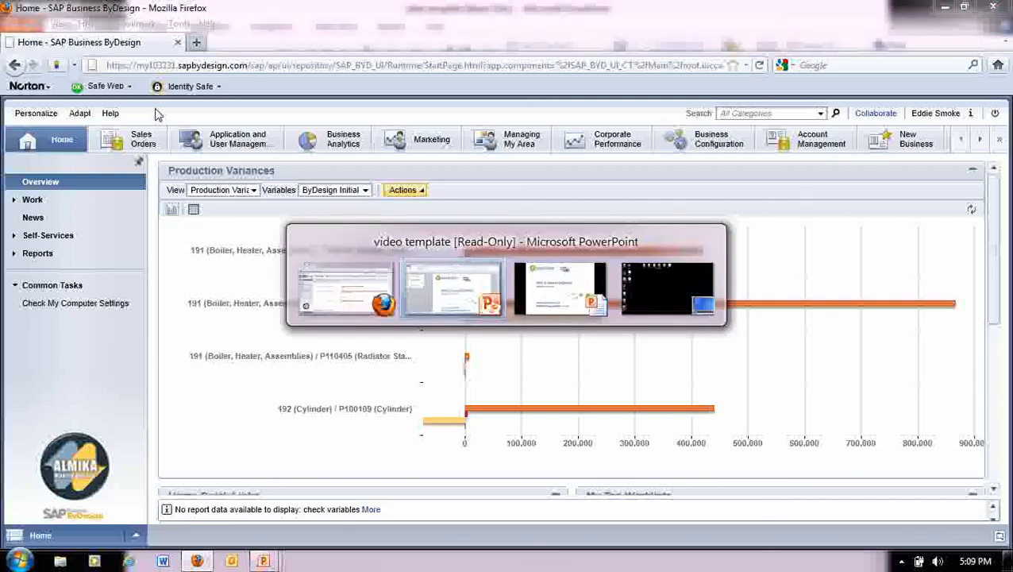